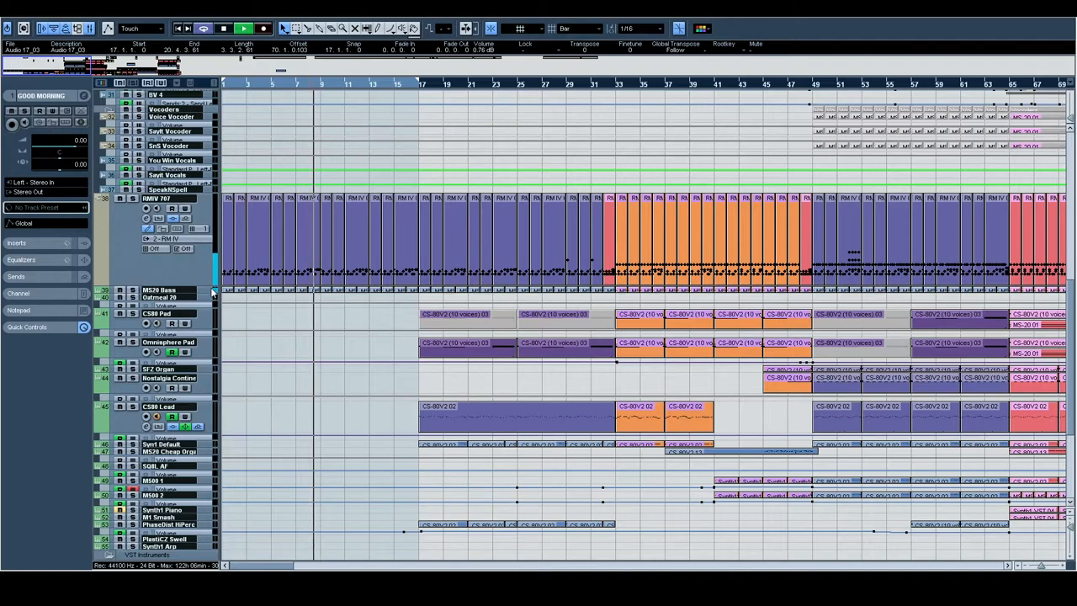
Step: Enlarge the MS20 Bass track and select the RMIV 707 intro drum parts
left_click(160, 291)
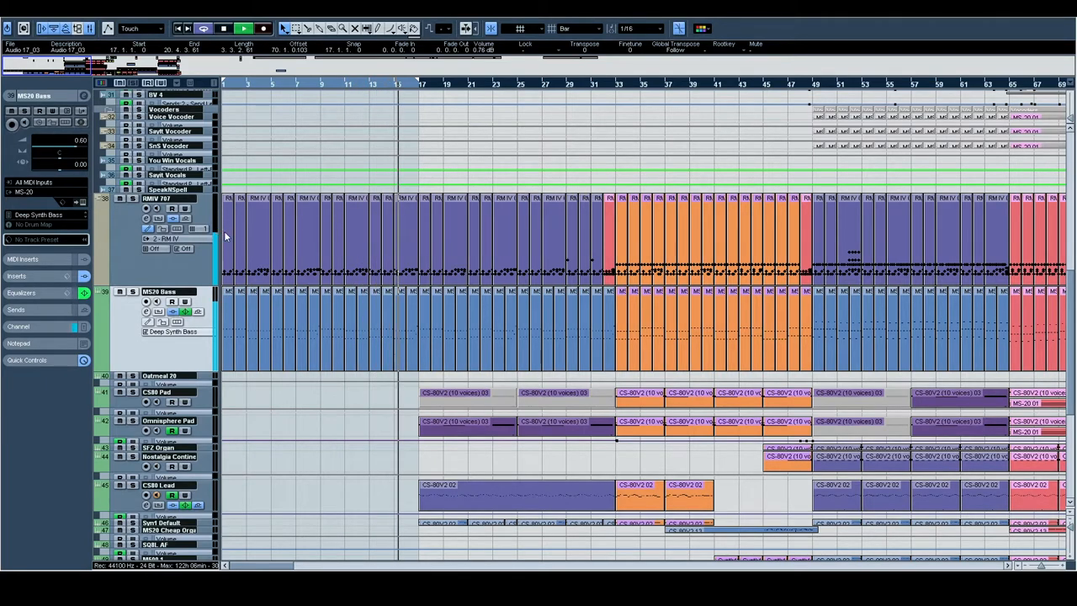
left_click(168, 199)
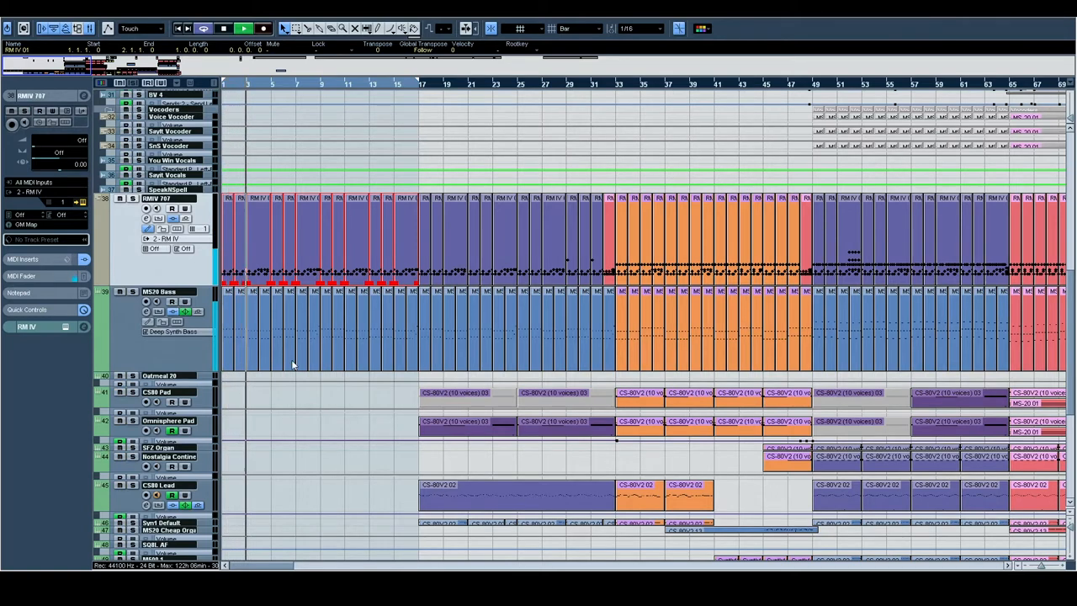
mouse_move(473, 406)
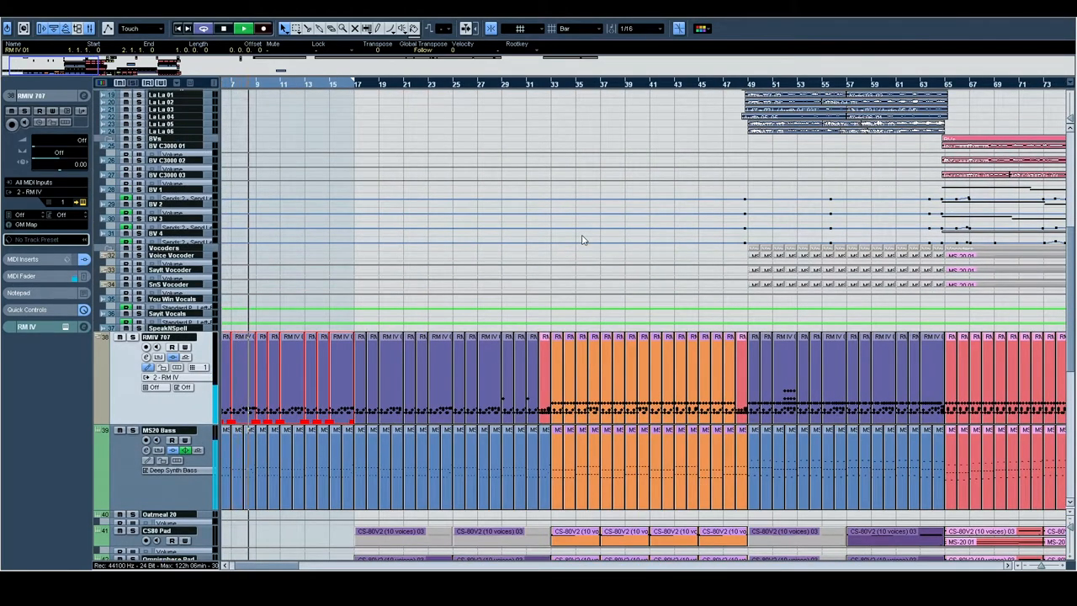
scroll("down", 3)
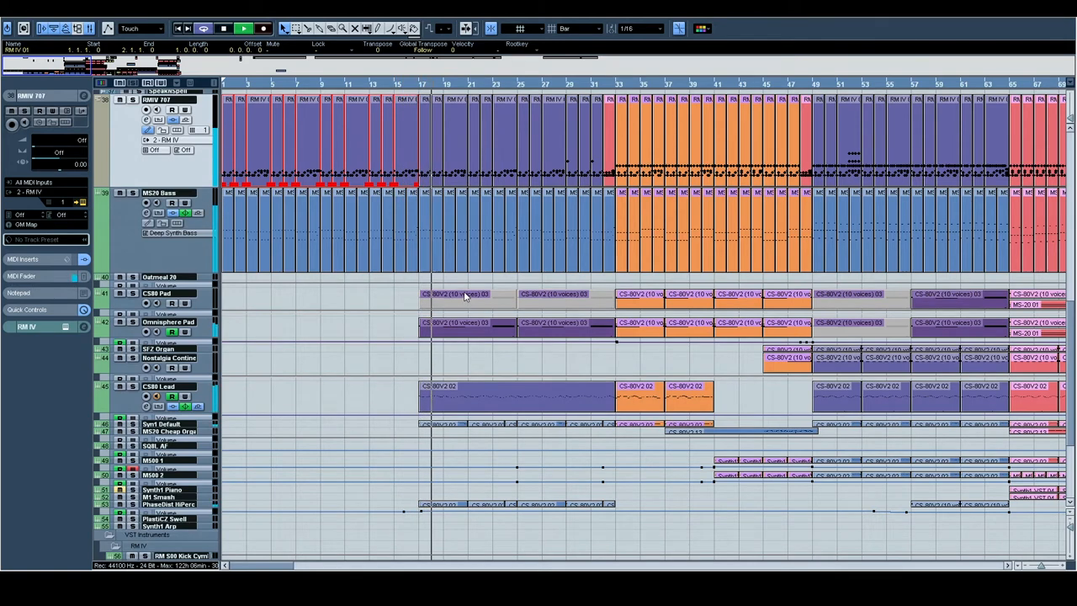
Step: Select the first CS80 Lead part and scroll down toward the Omnisphere Pad track
left_click(505, 396)
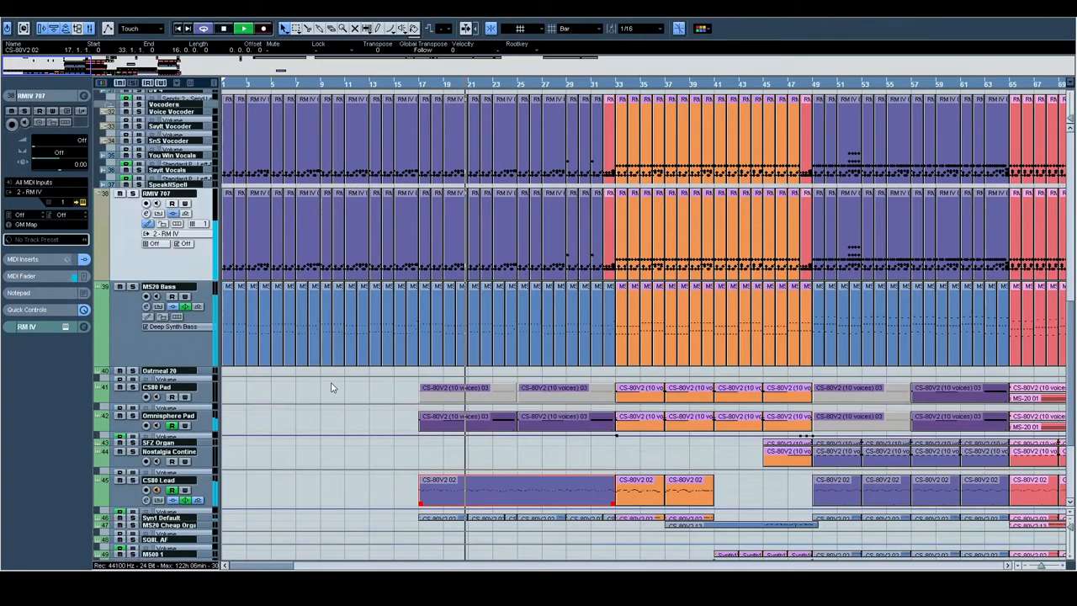
scroll("down", 3)
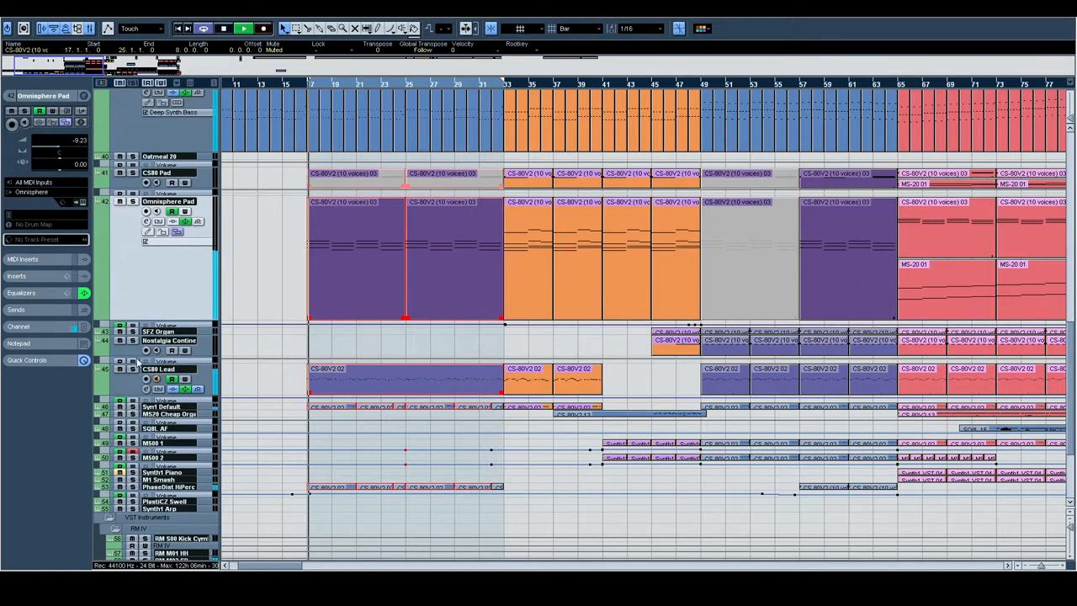
left_click(159, 369)
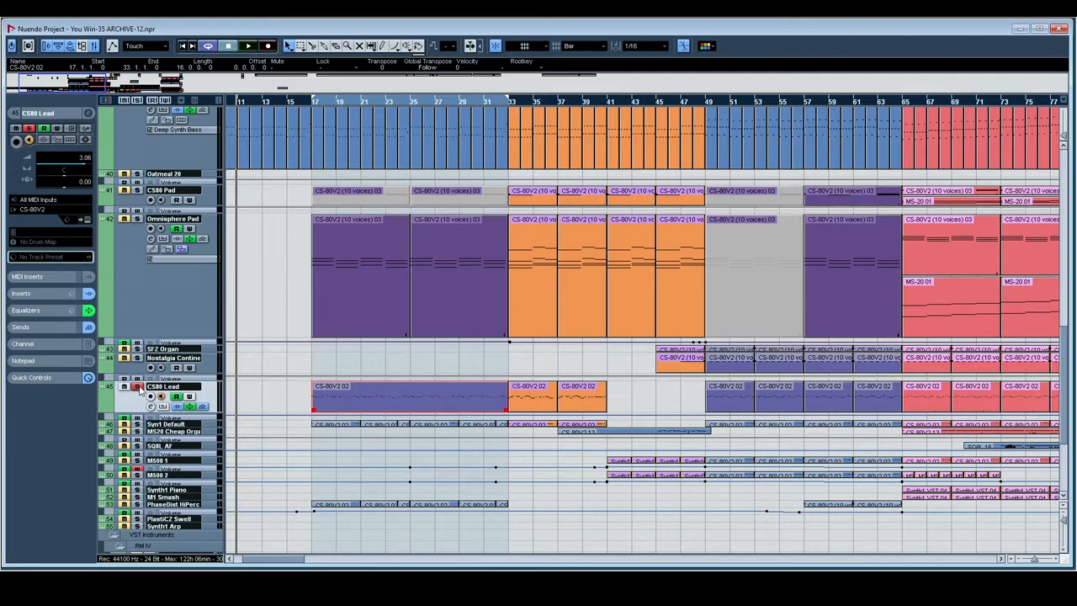
mouse_move(316, 439)
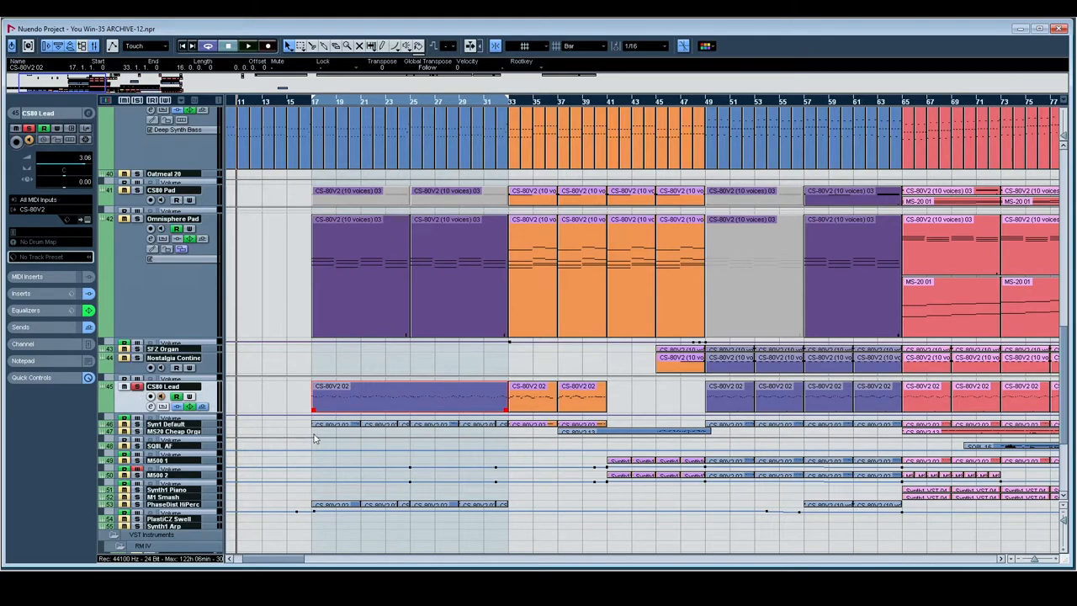
mouse_move(345, 440)
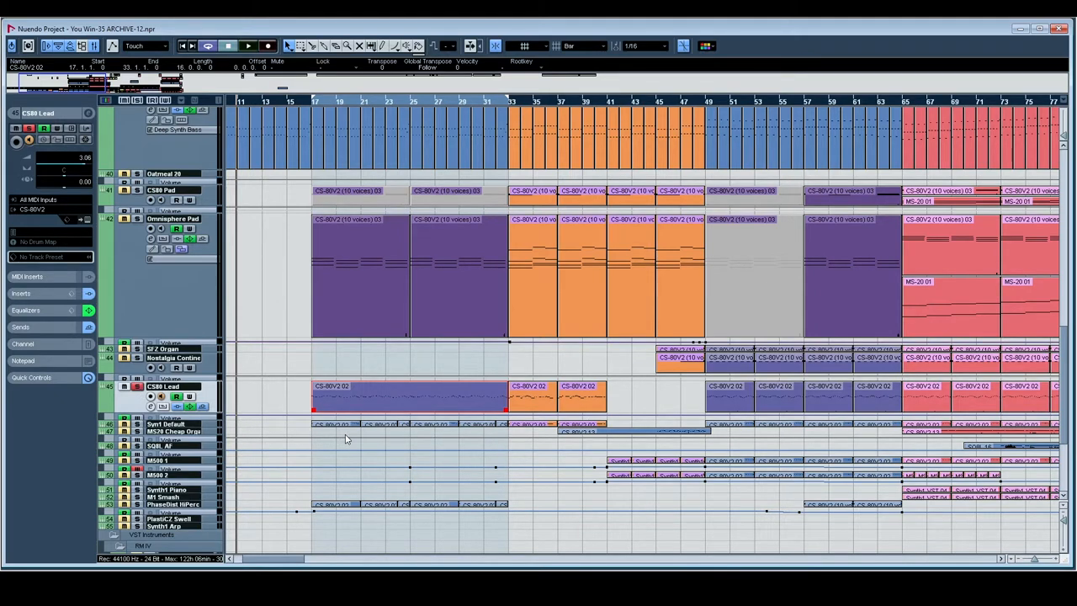
mouse_move(313, 399)
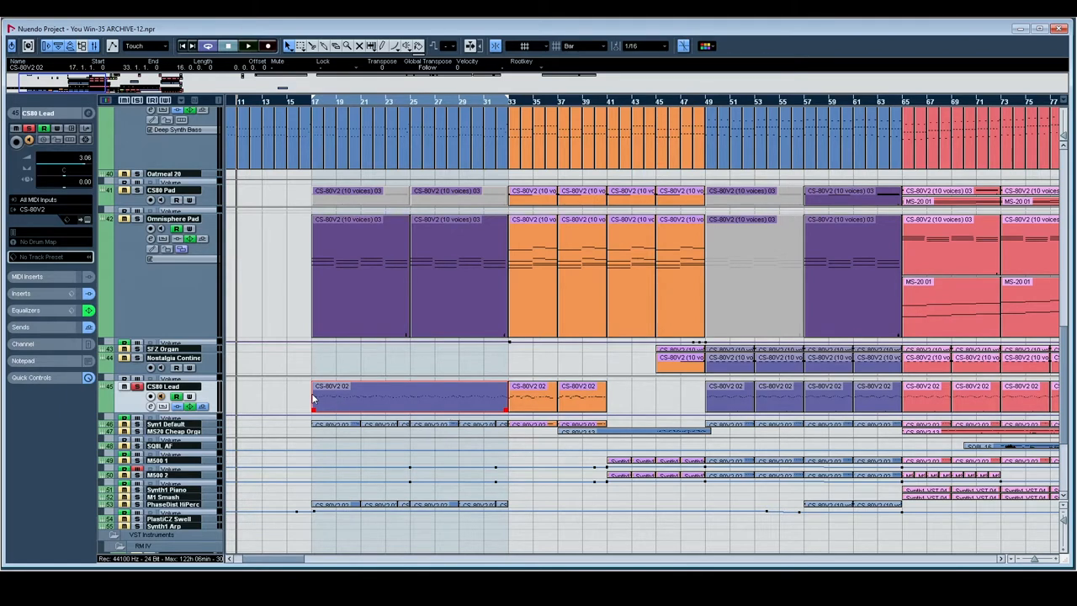
mouse_move(264, 391)
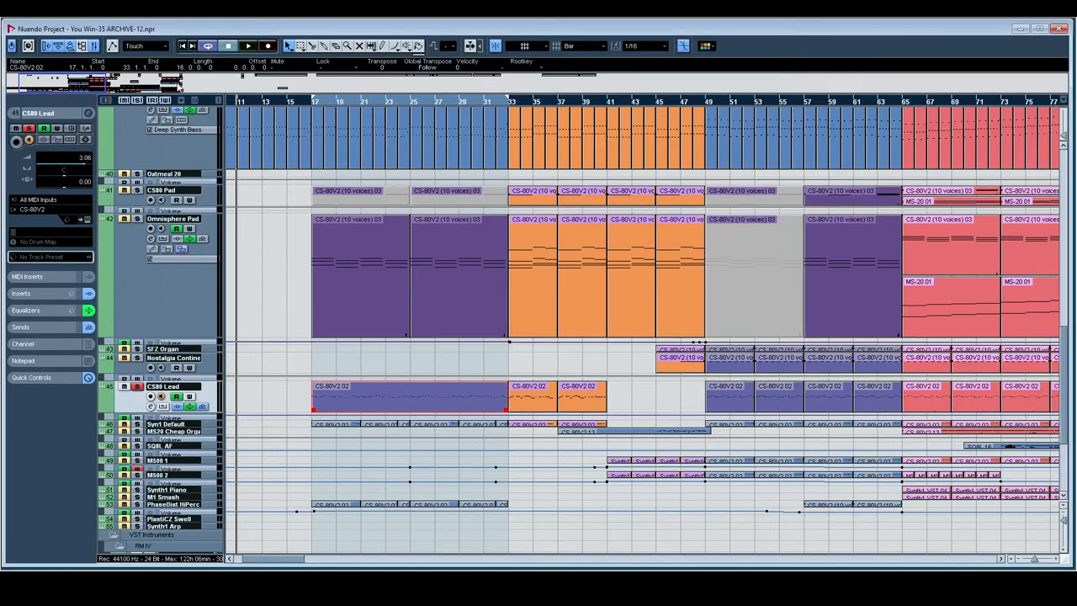
mouse_move(333, 227)
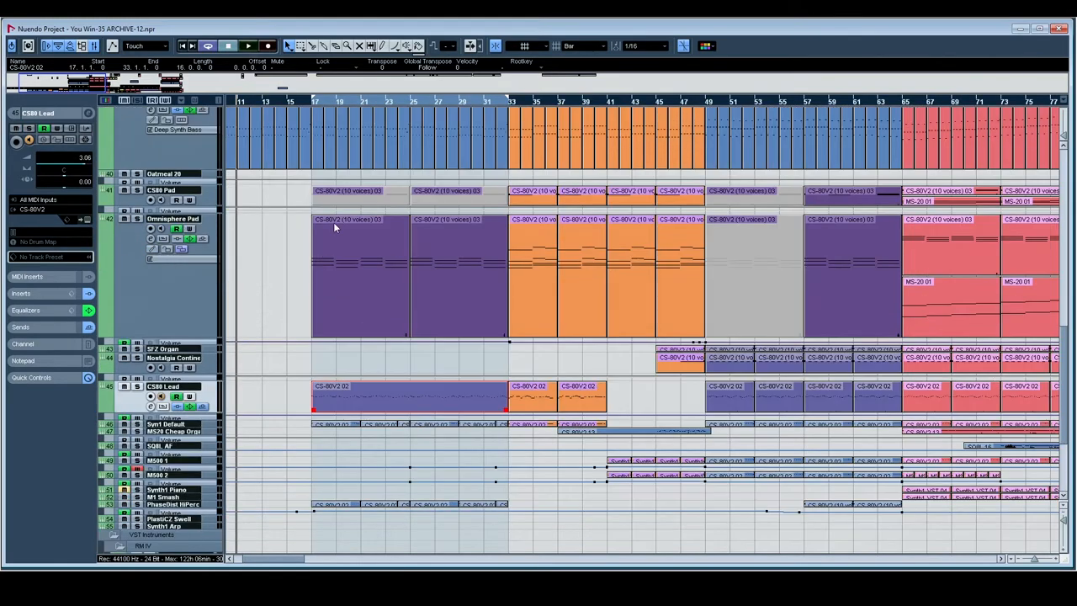
Step: Make the Omnisphere Pad track active and resume playback
left_click(248, 46)
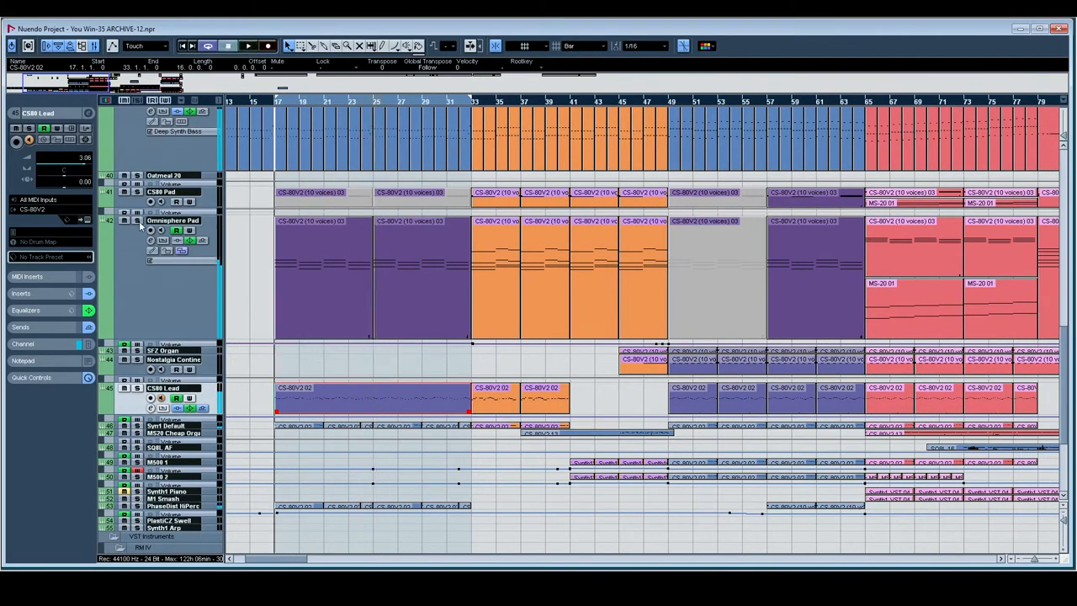
left_click(168, 220)
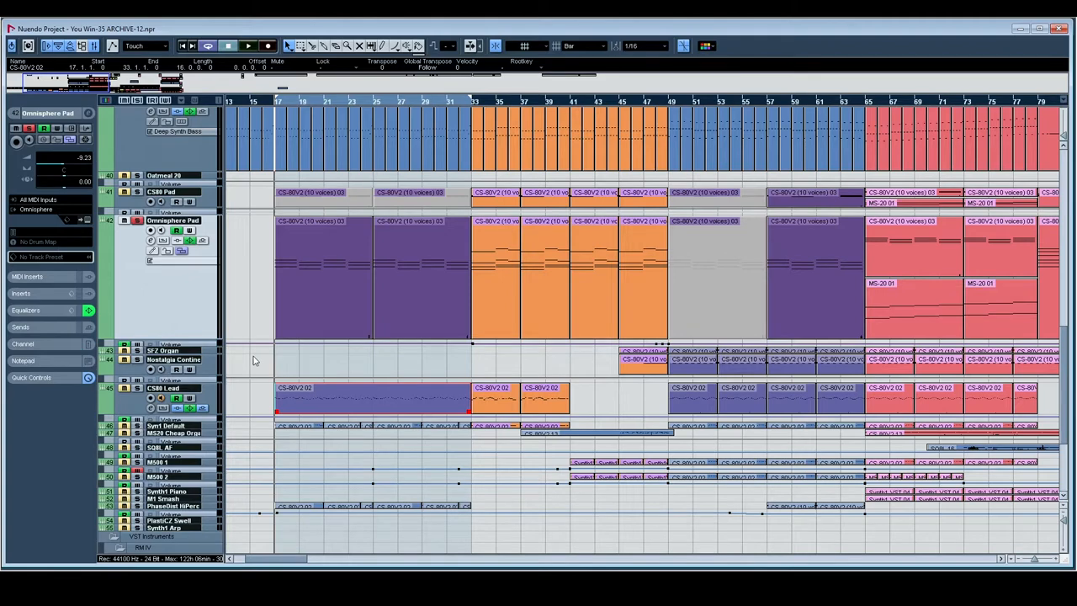
left_click(249, 45)
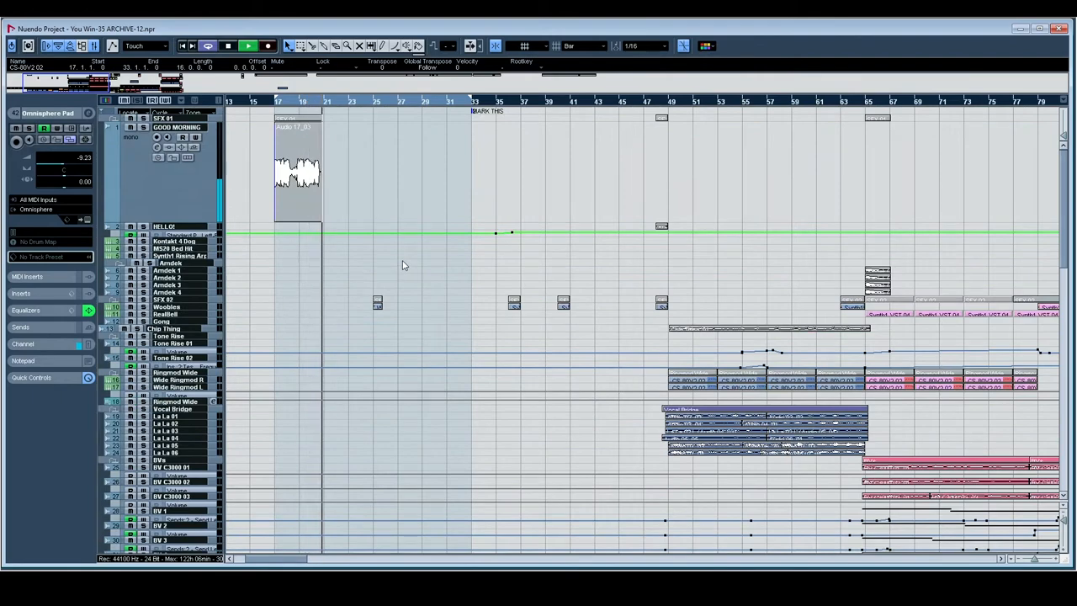
Step: Show the SFX 02 folder's Woobles, RealBell and Gong tracks, then return to the instrument tracks
scroll("down", 3)
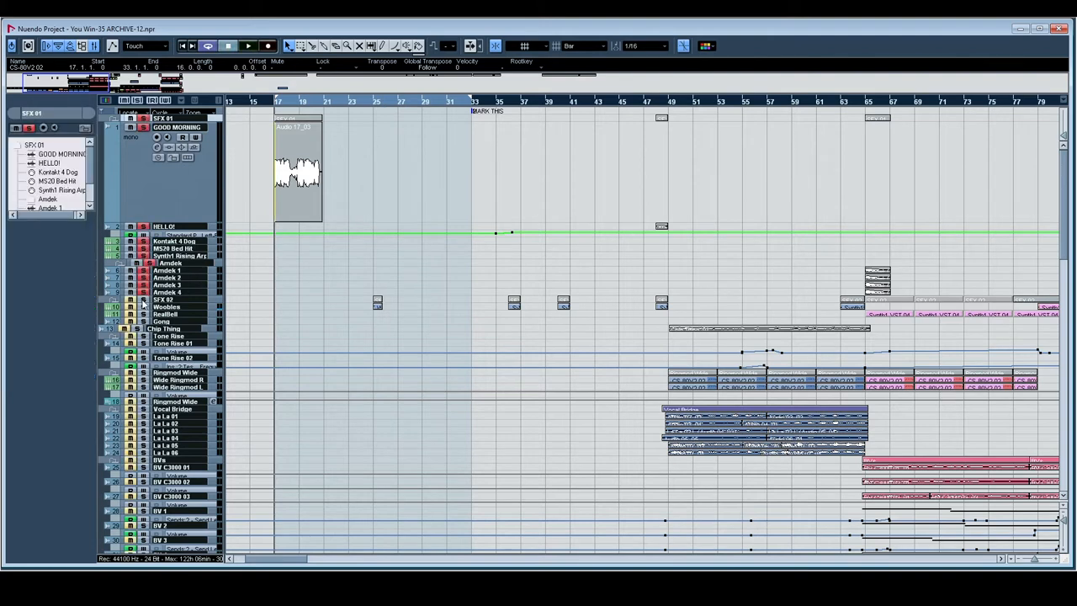
left_click(247, 45)
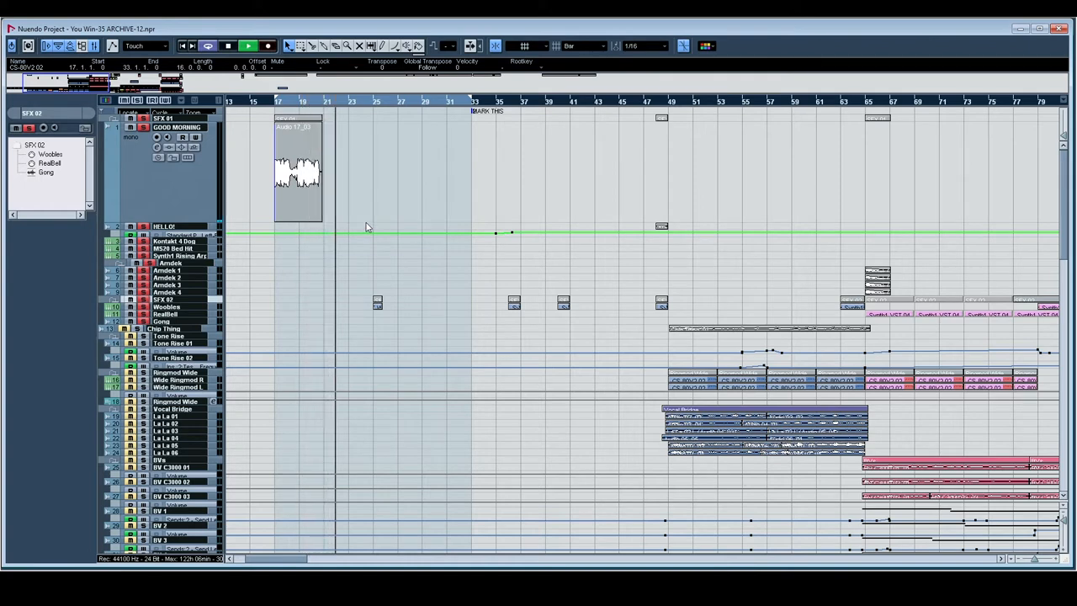
left_click(248, 45)
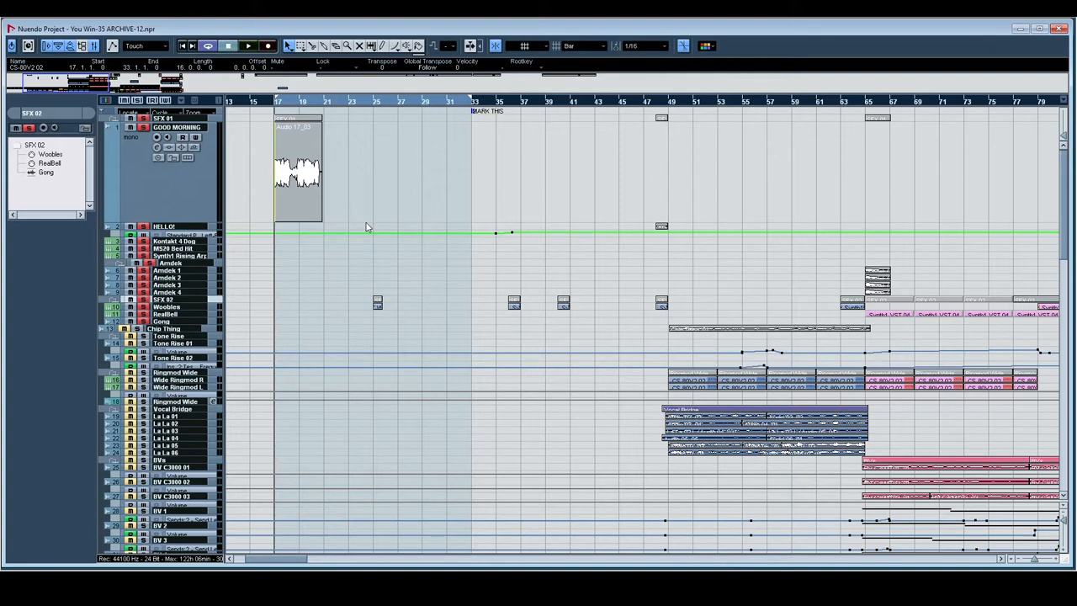
mouse_move(651, 242)
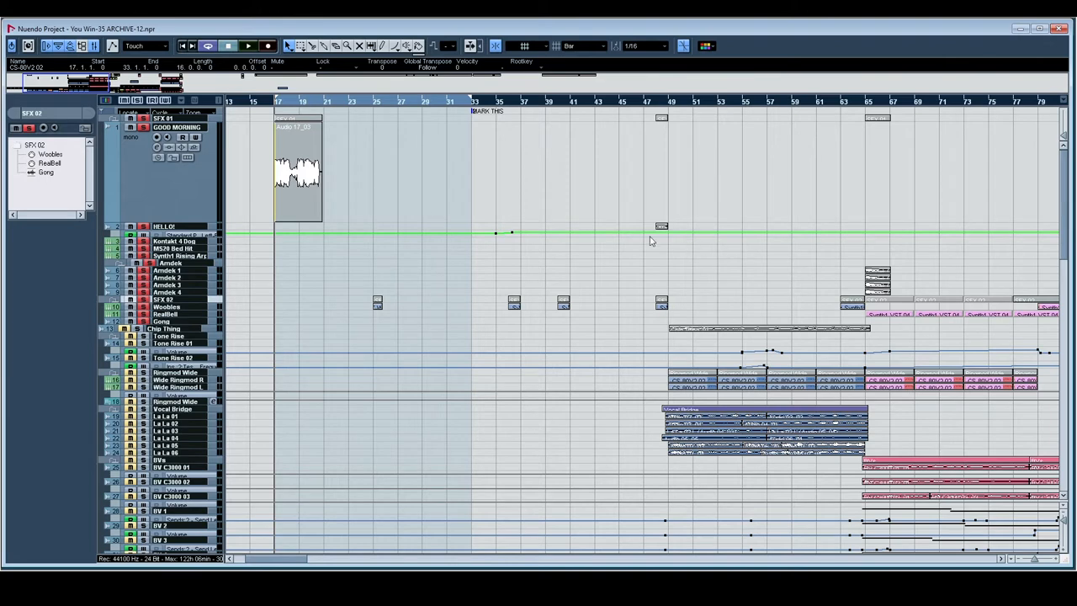
left_click(247, 46)
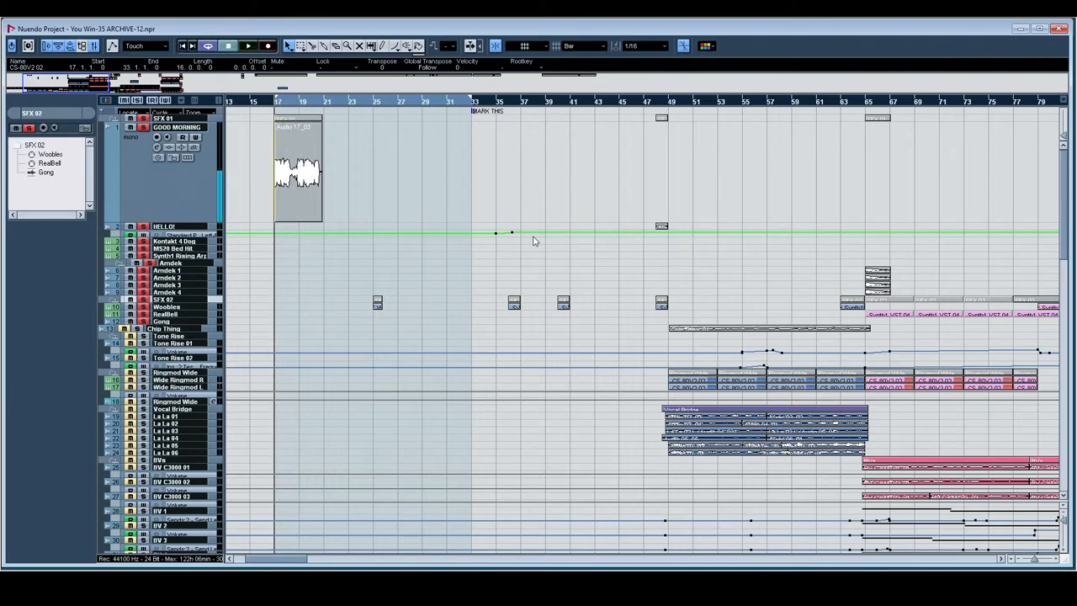
left_click(248, 45)
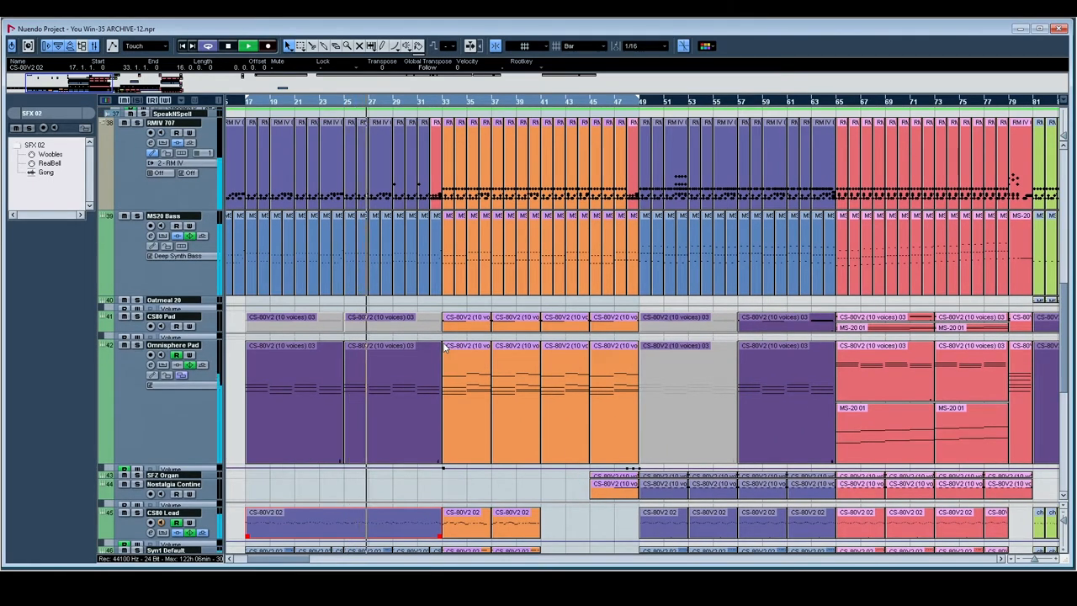
left_click(265, 266)
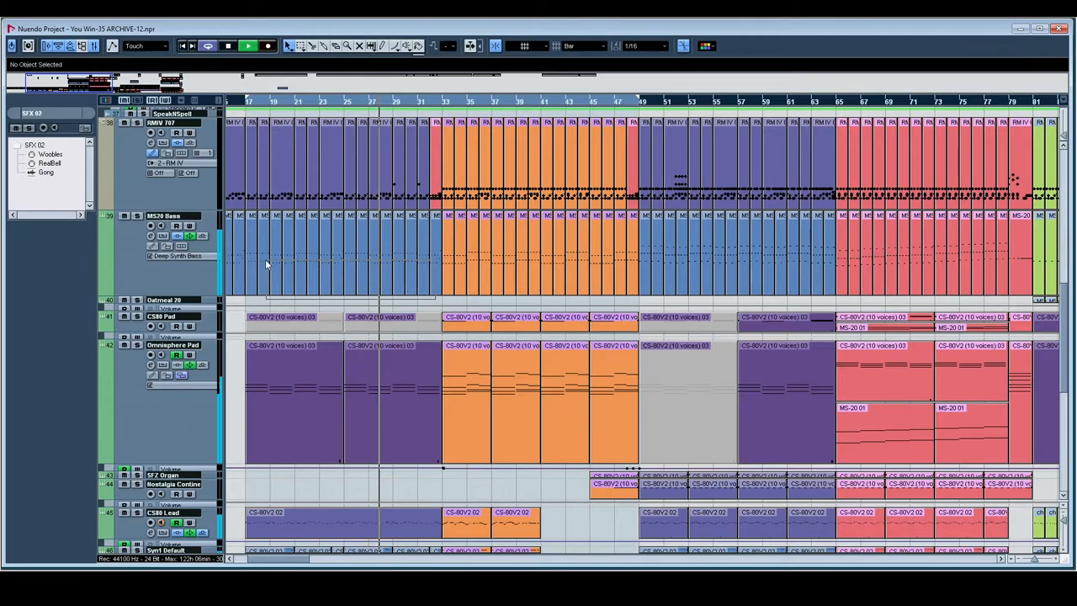
double_click(265, 252)
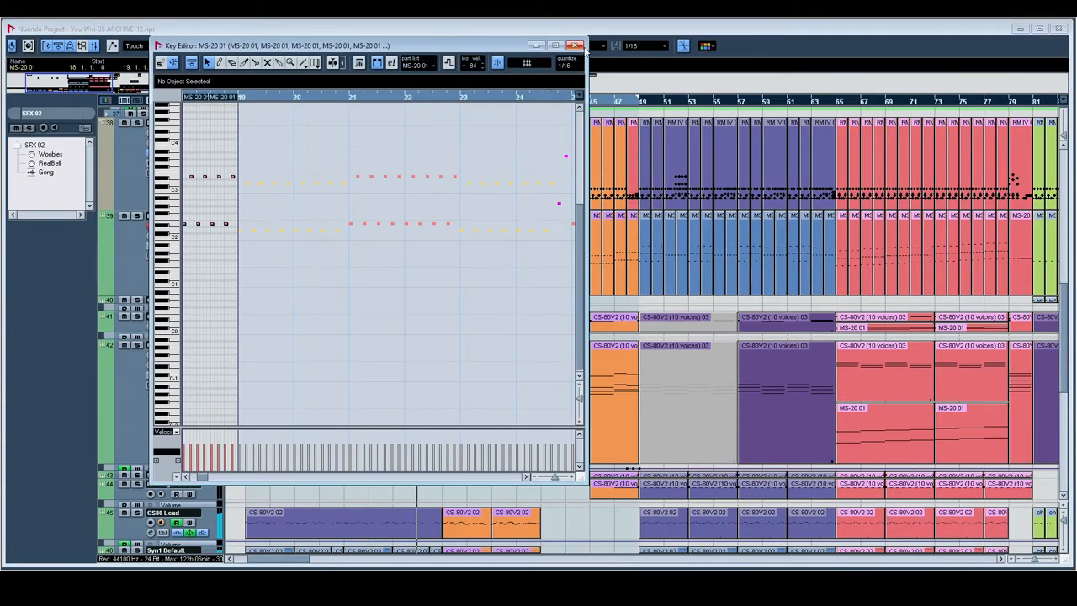
left_click(586, 46)
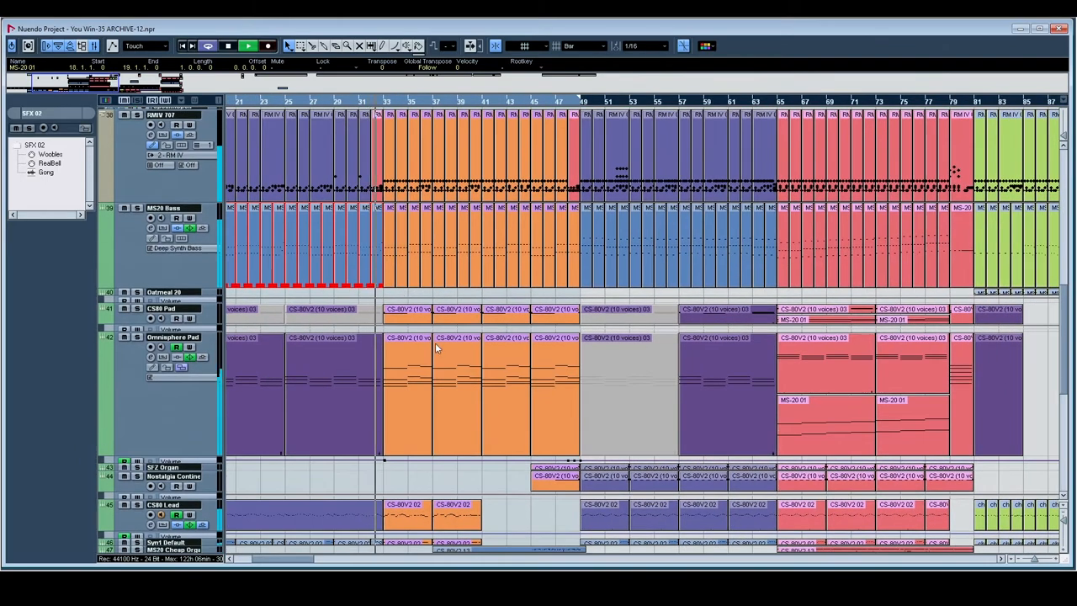
scroll("down", 3)
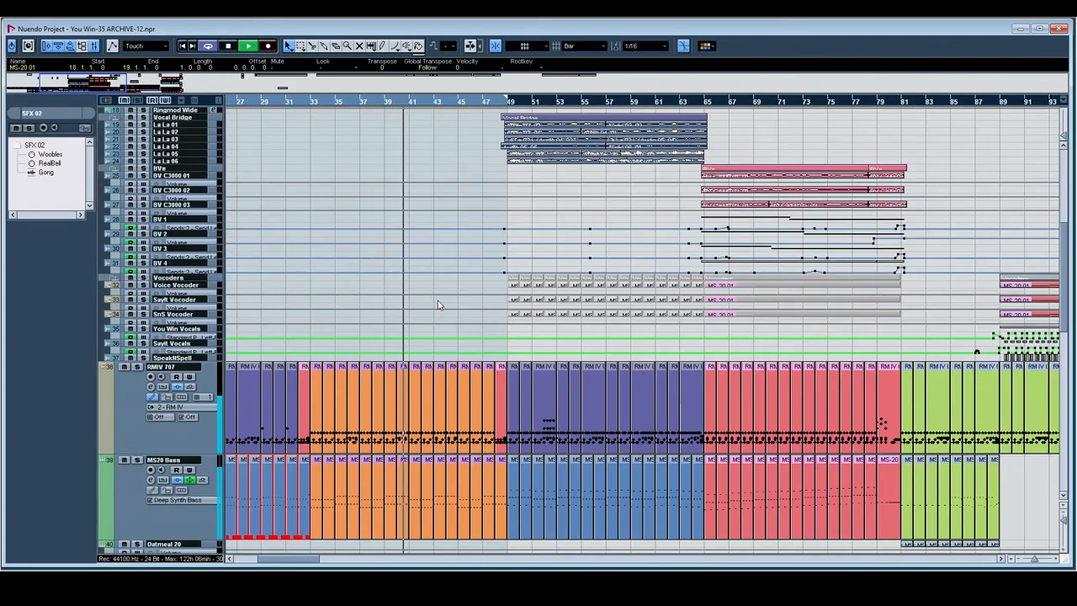
scroll("down", 3)
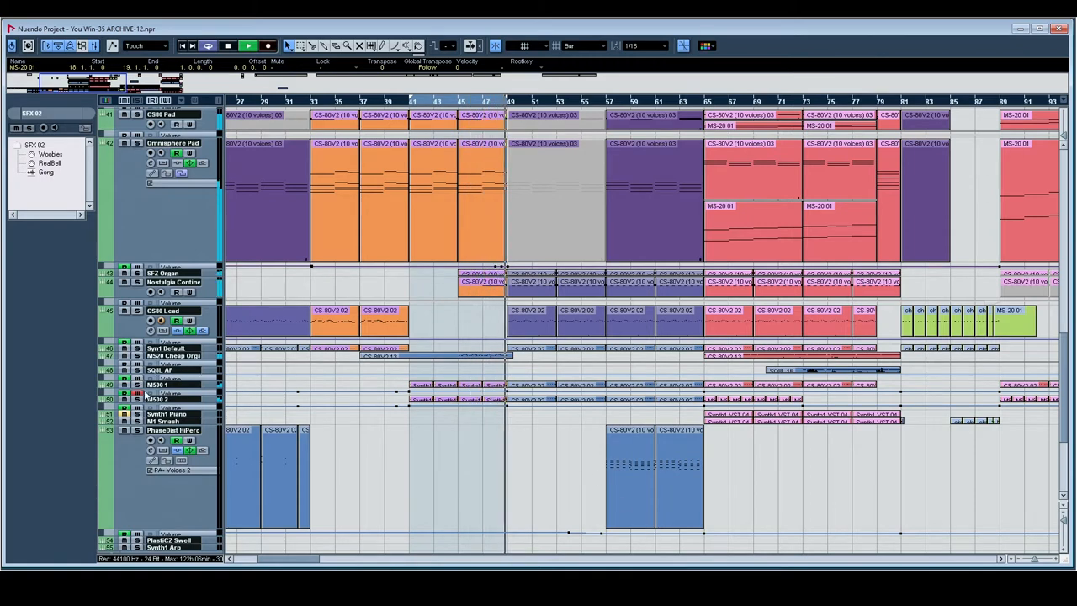
left_click(160, 384)
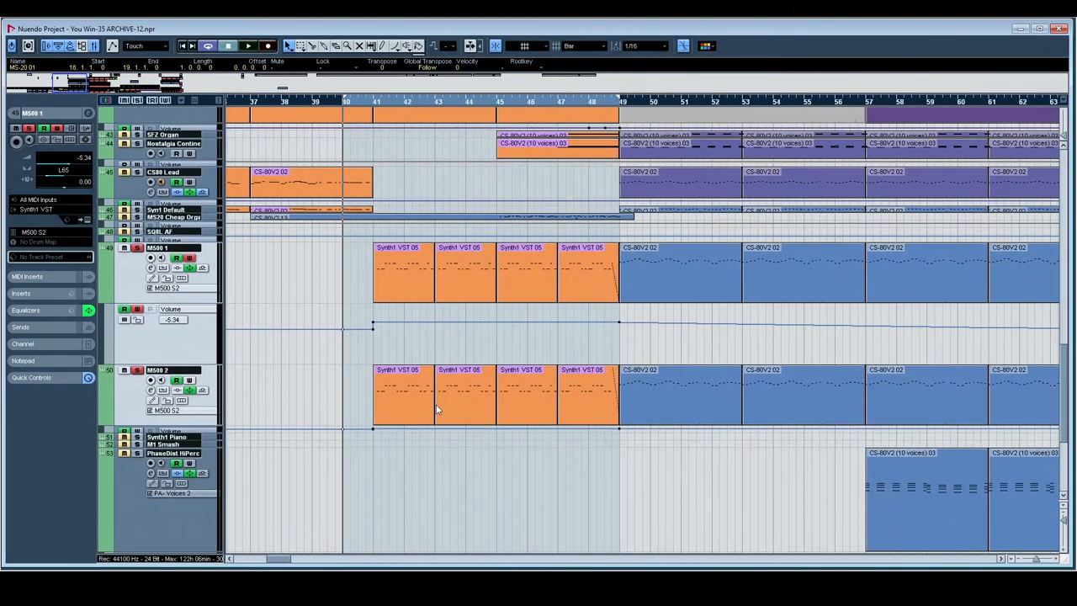
mouse_move(424, 449)
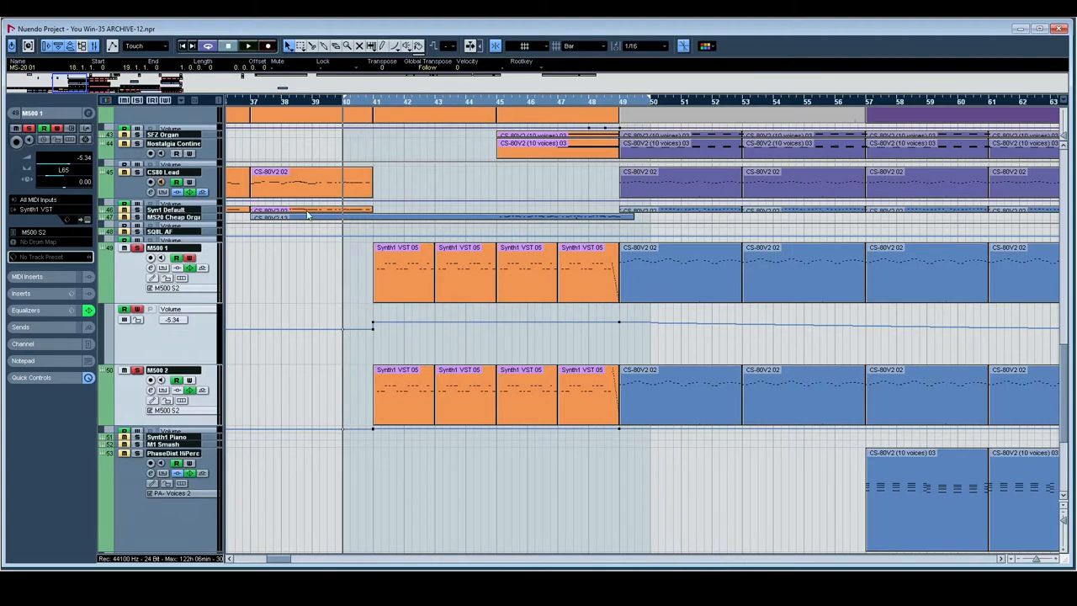
mouse_move(375, 108)
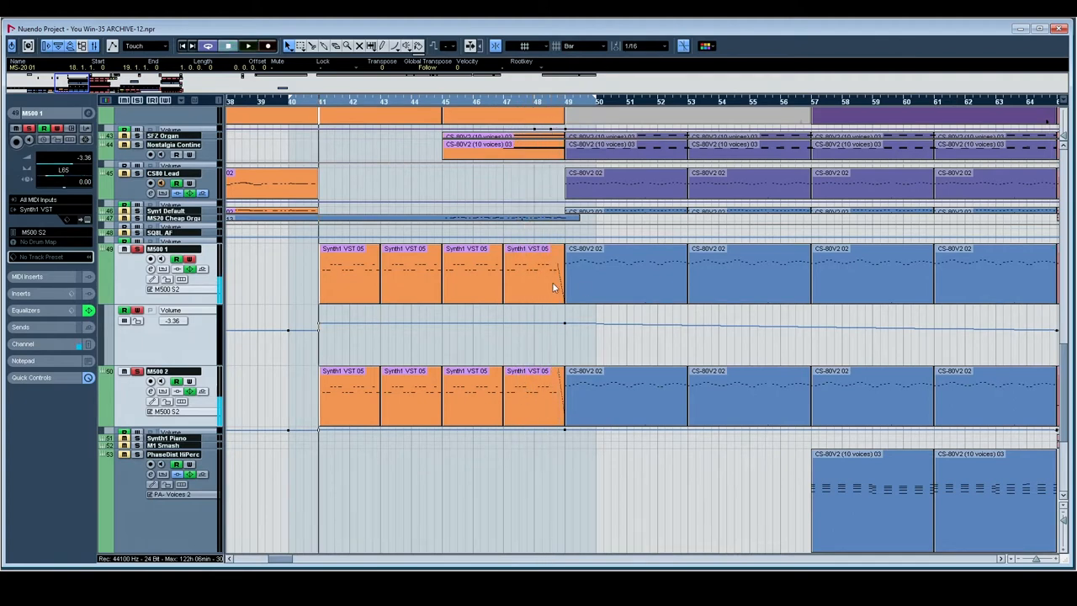
double_click(349, 274)
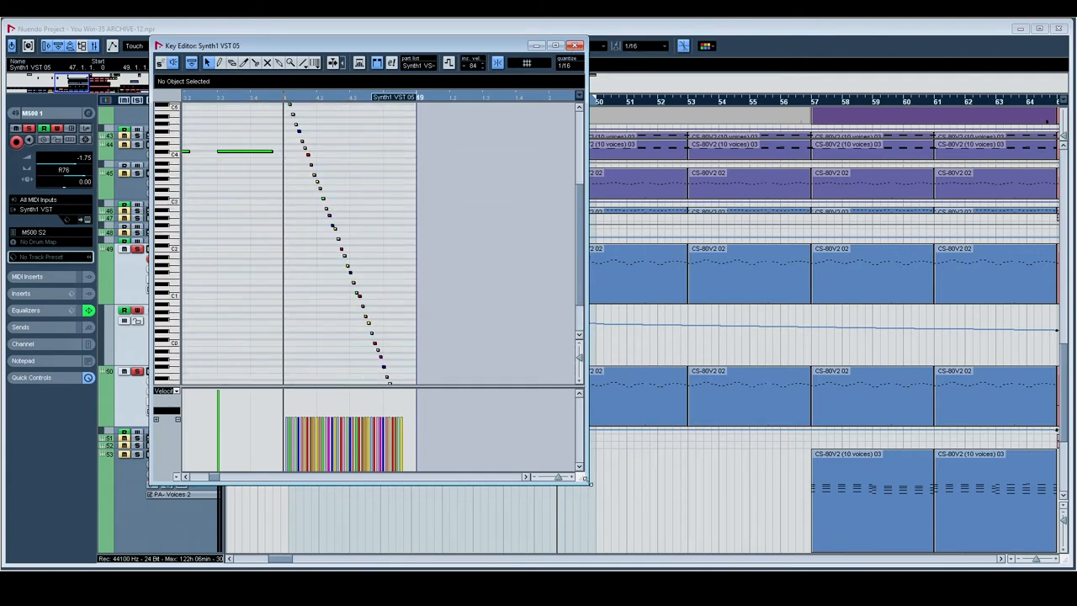
left_click(565, 46)
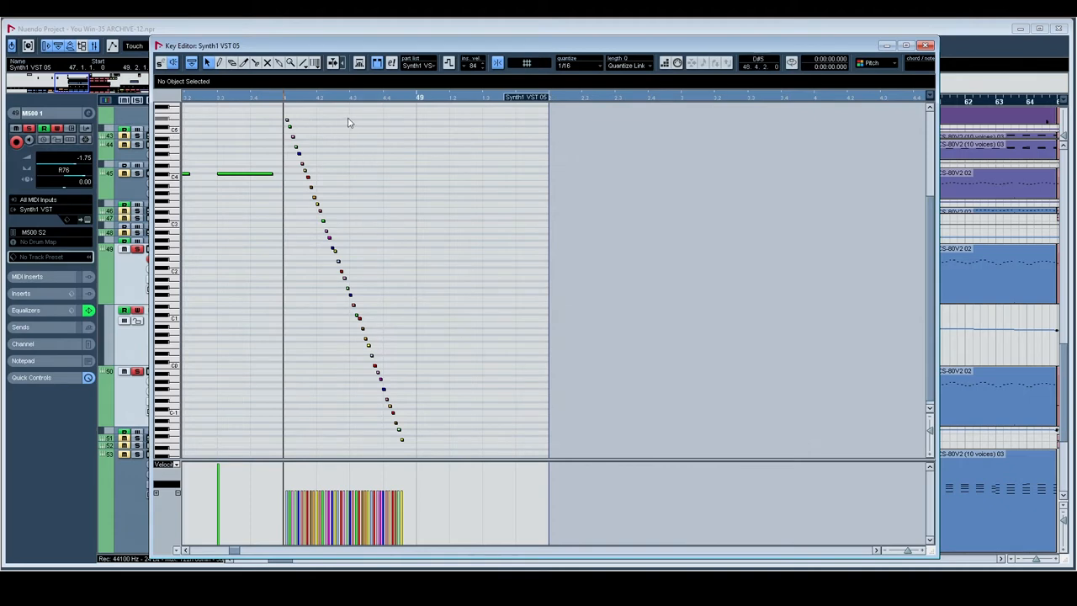
mouse_move(686, 410)
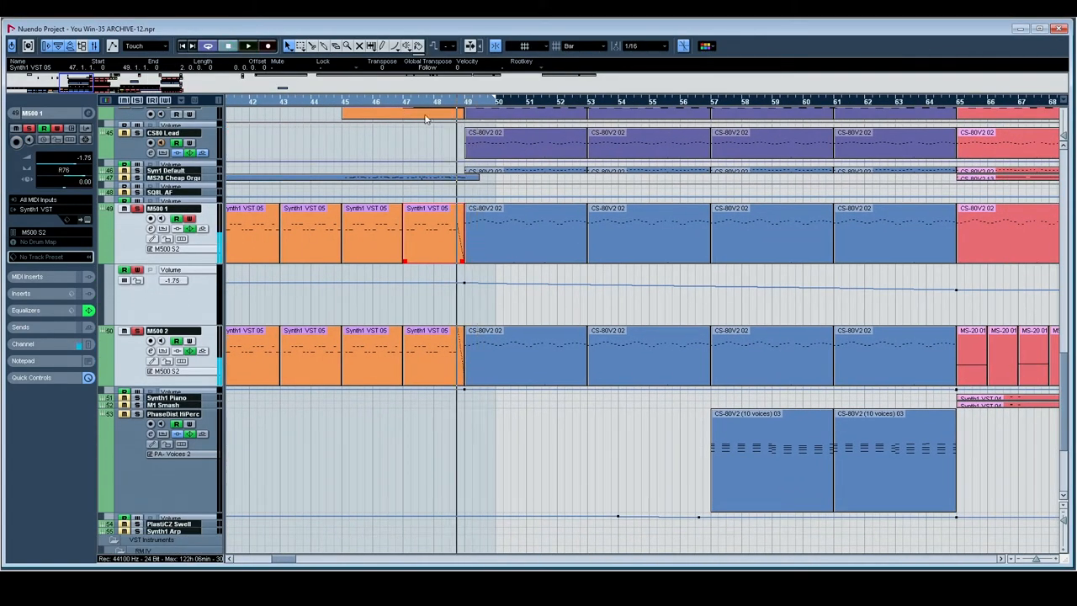
mouse_move(897, 113)
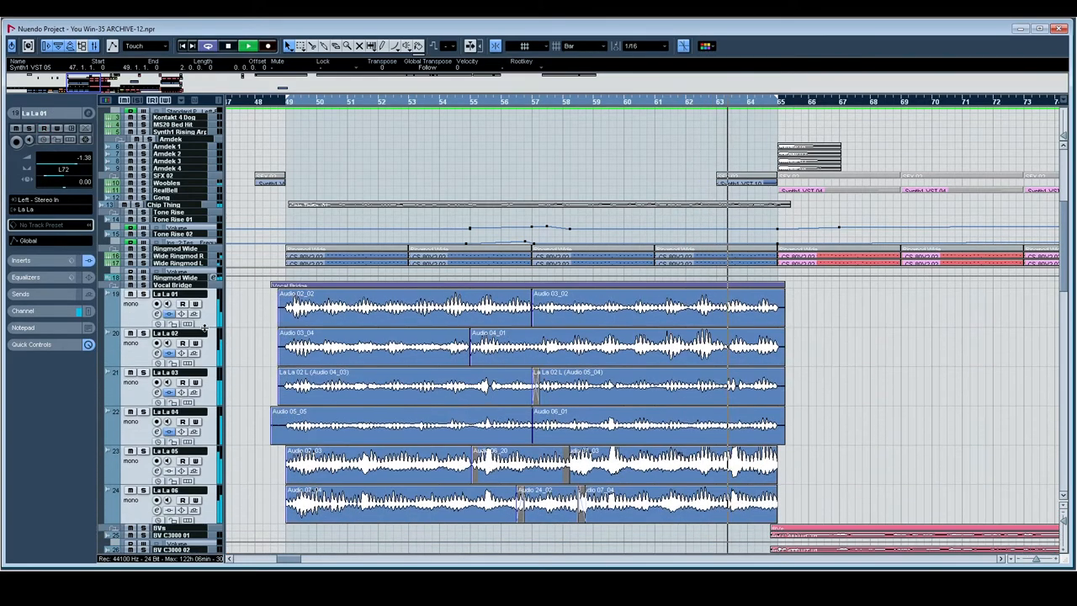
Step: Select the Vocal Bridge folder track, then bring the Amdek track above into view
scroll("down", 3)
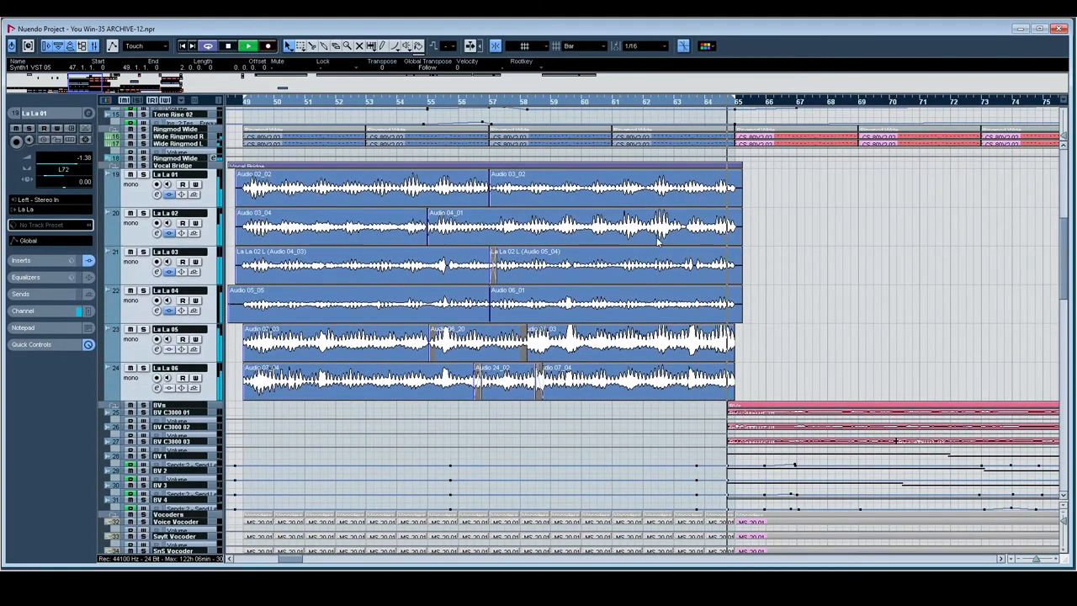
left_click(228, 46)
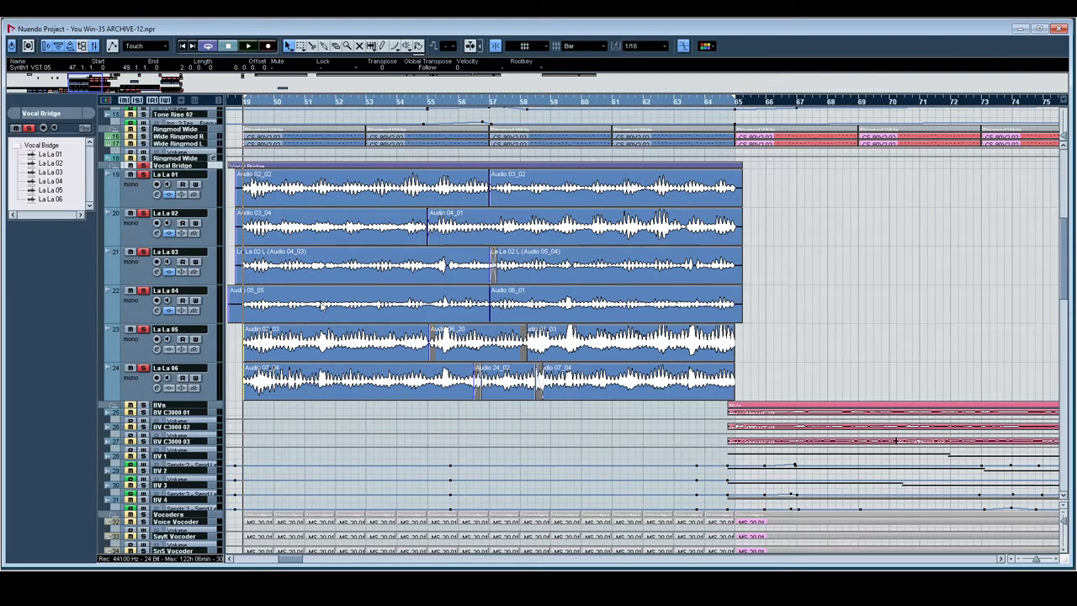
left_click(248, 45)
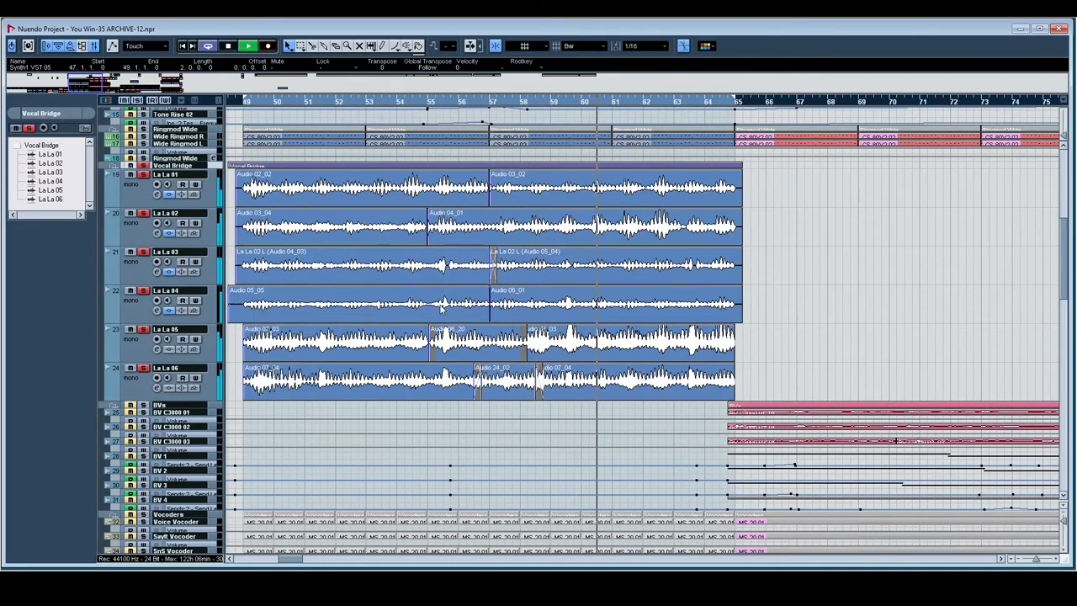
scroll("down", 3)
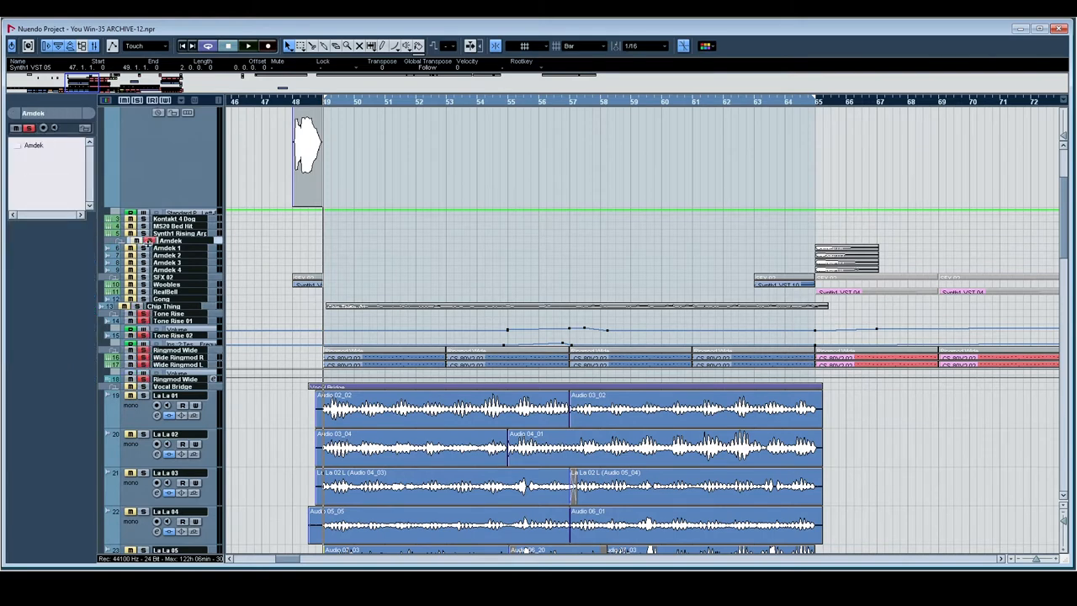
Step: Select the SFX 01, SFX 02 and Ringmod Wide folder tracks in turn
left_click(168, 262)
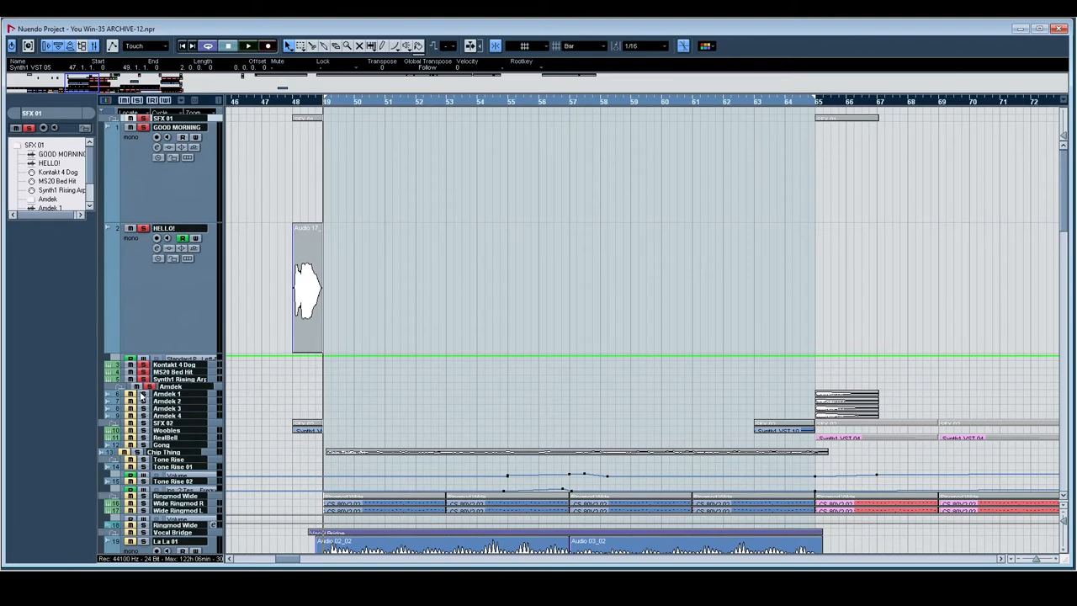
left_click(167, 393)
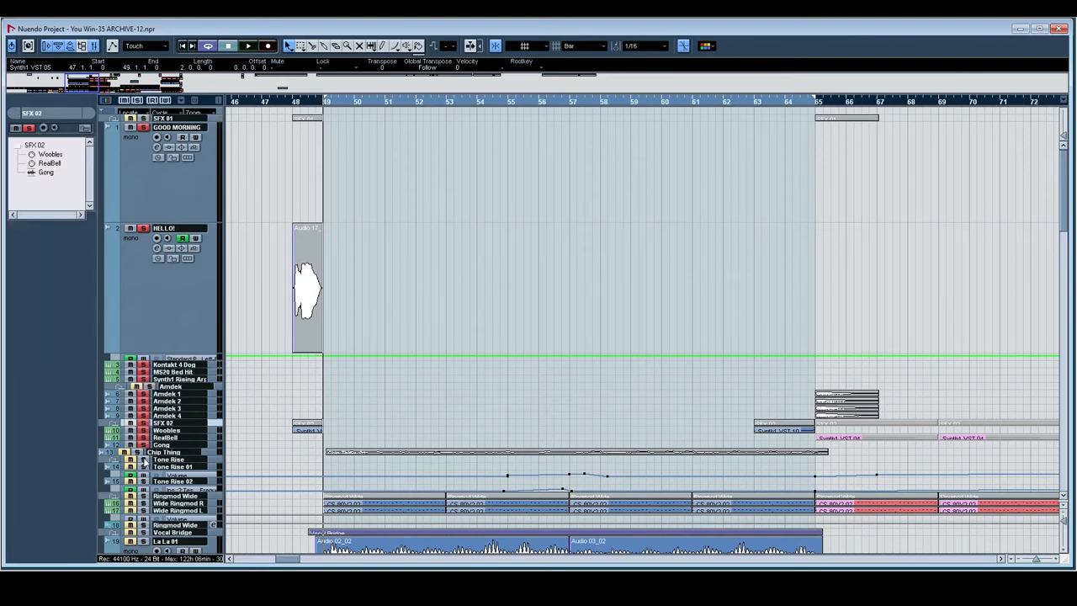
left_click(167, 459)
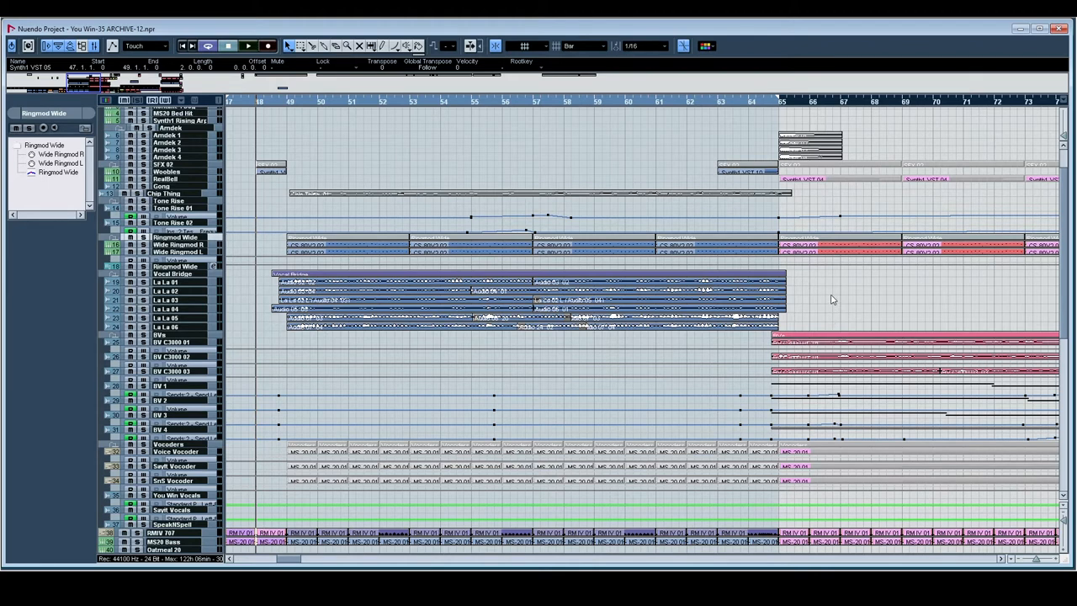
mouse_move(877, 292)
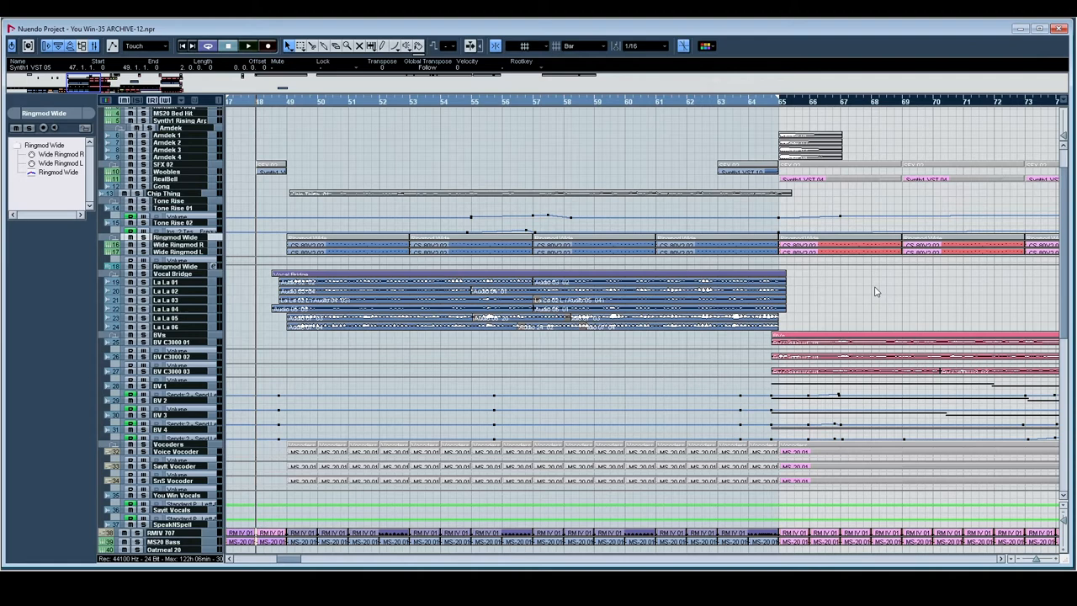
Step: Play from around bar 55 and scroll the timeline to show bars 60–86
left_click(247, 45)
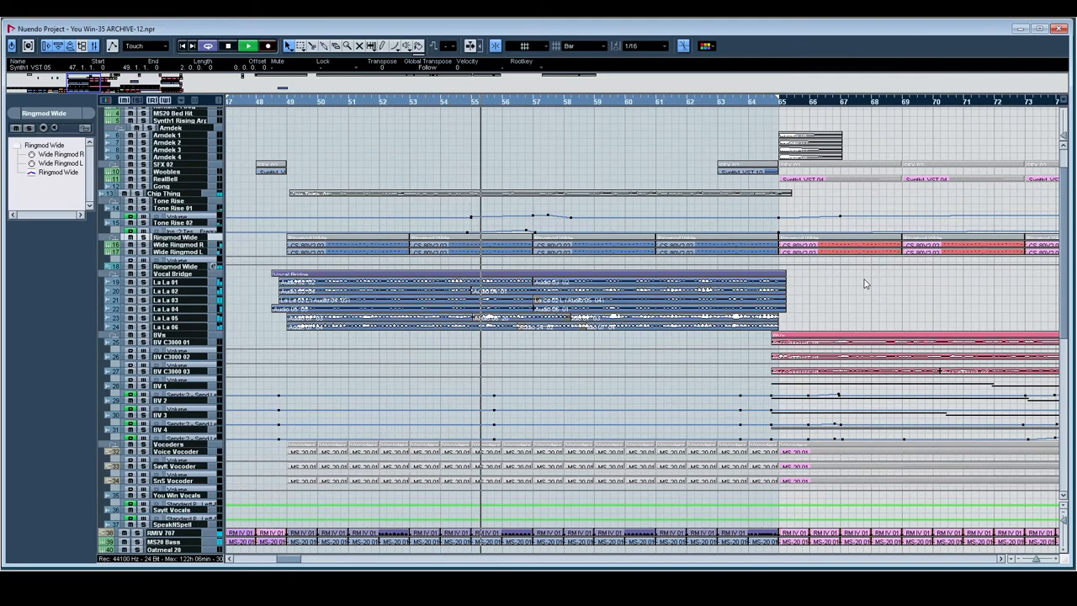
scroll("right", 3)
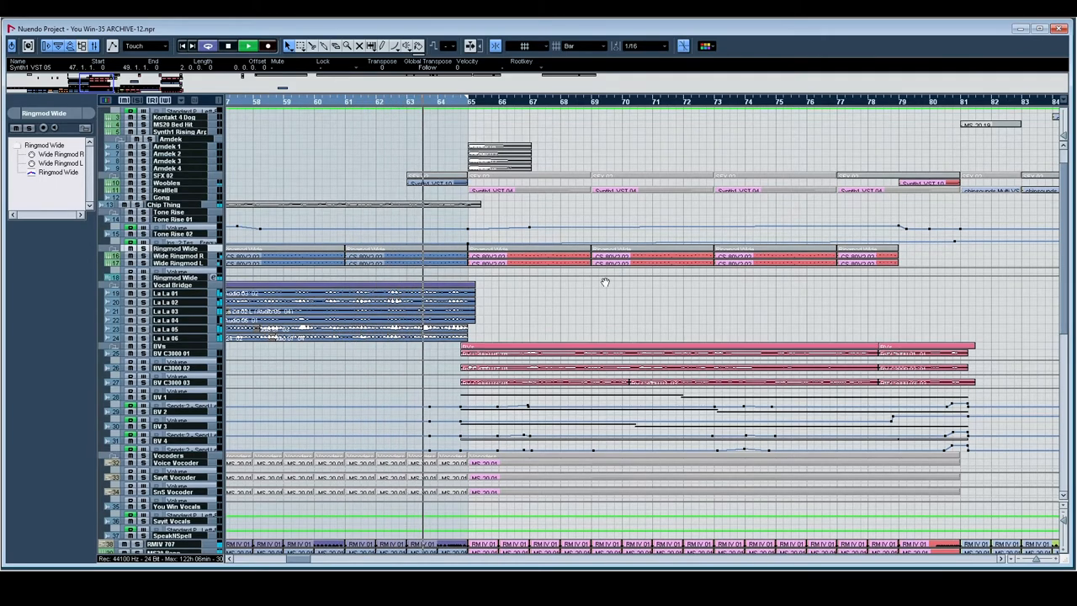
scroll("left", 3)
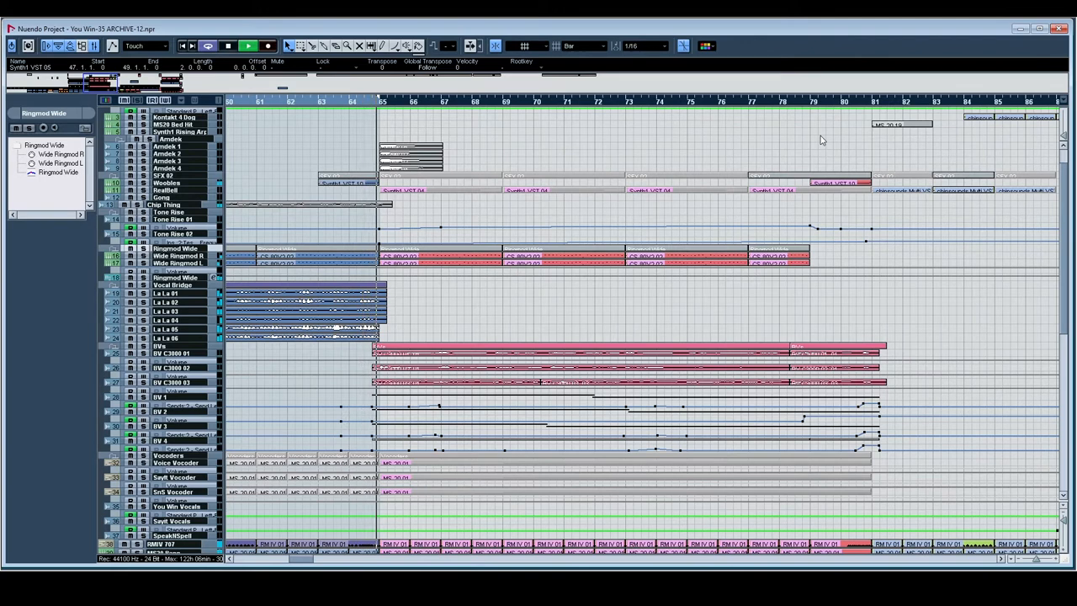
mouse_move(633, 494)
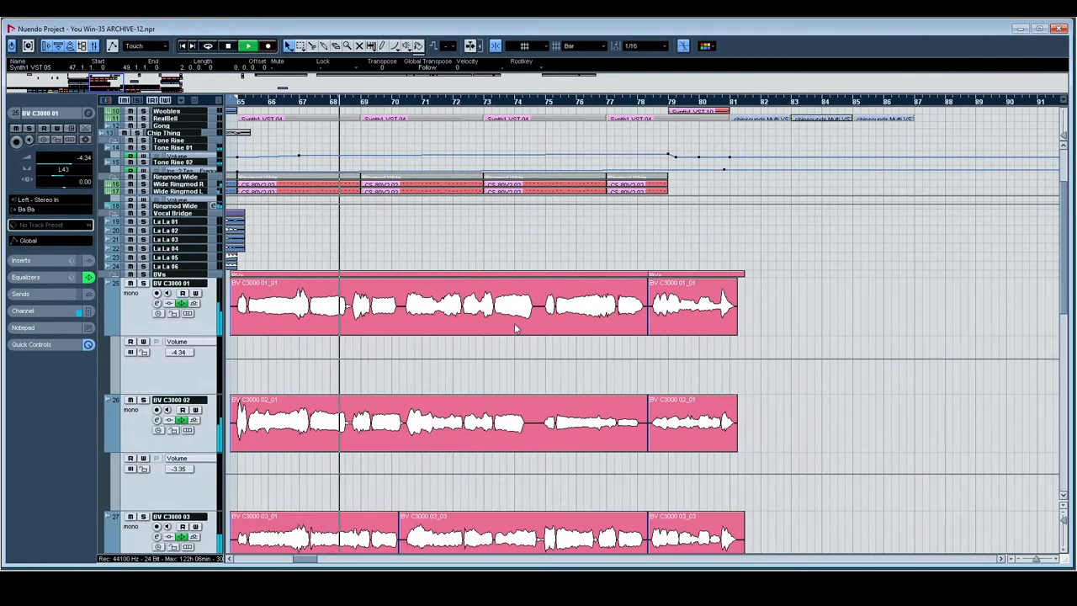
Step: Scroll to the Tone Rise 02 track and its automation rising from bar 65
scroll("down", 3)
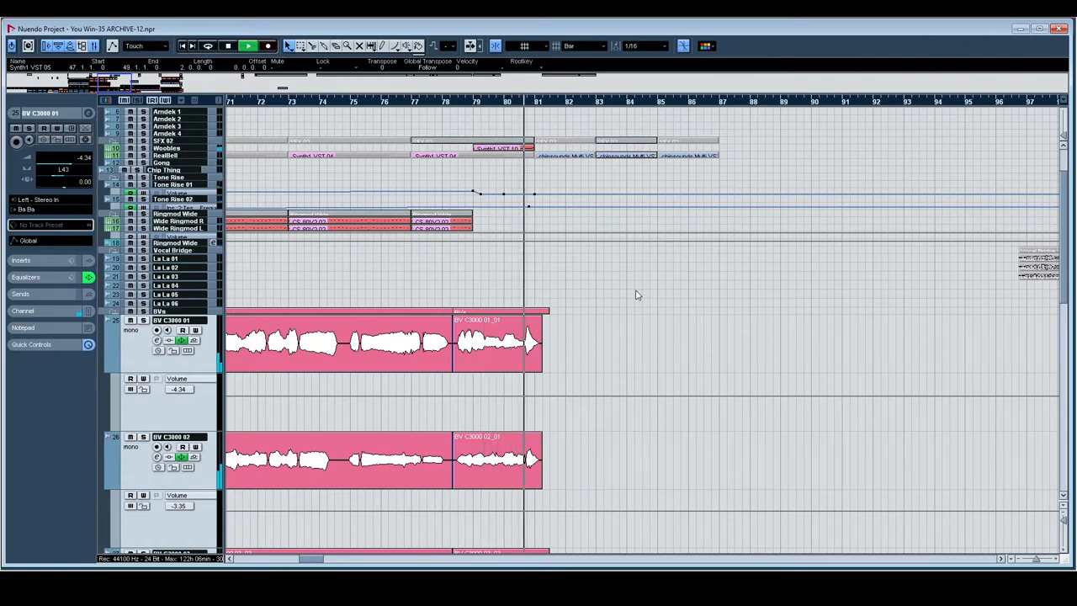
scroll("down", 3)
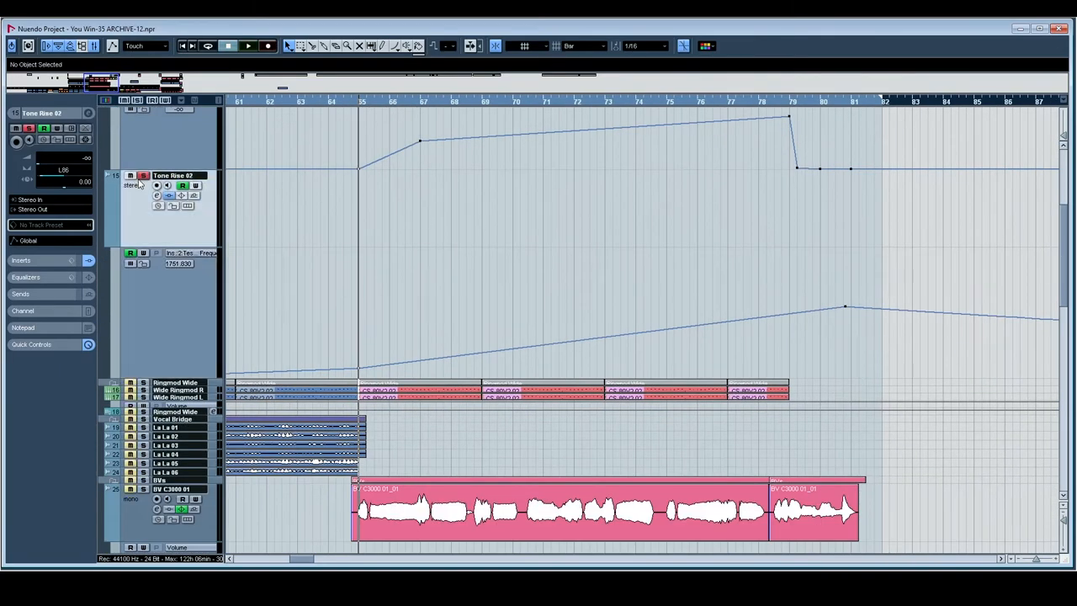
Step: Adjust Tone Rise 01's TestGenerator plug-in, then zoom out to show bars 61–169
scroll("up", 3)
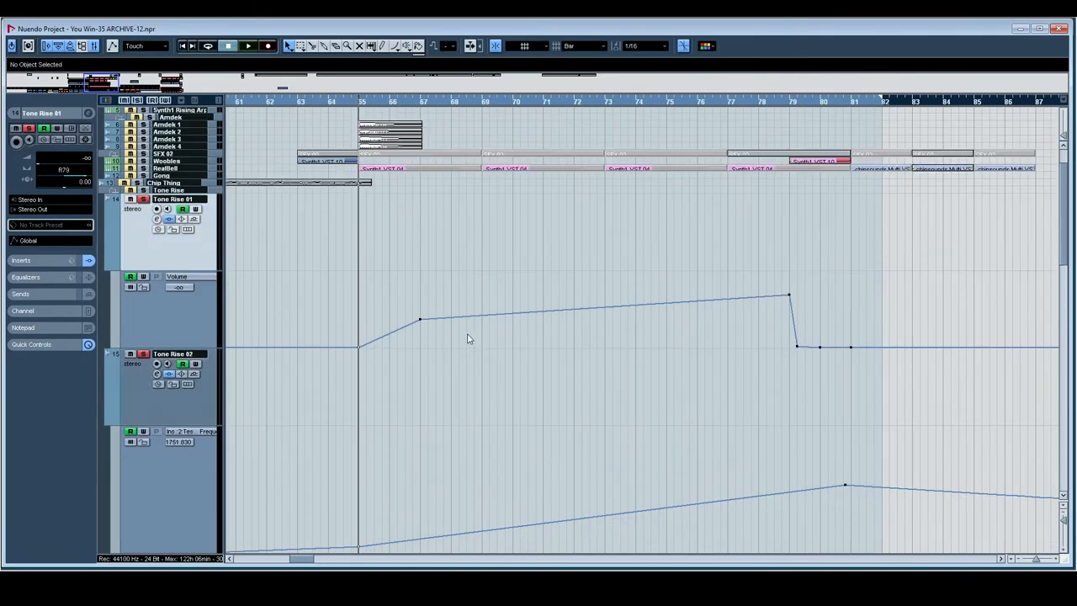
left_click(247, 45)
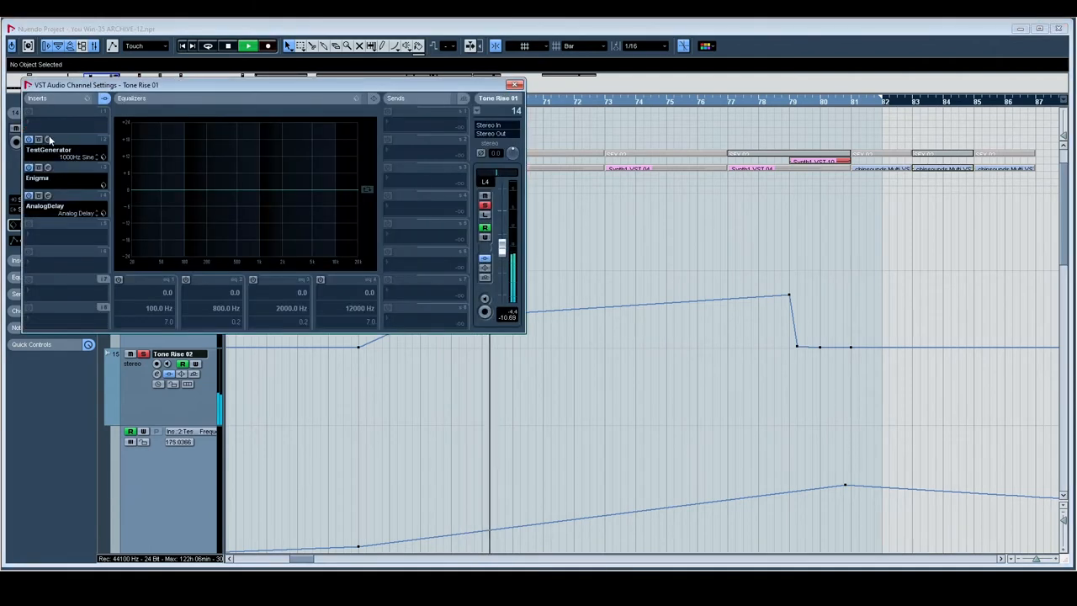
left_click(48, 138)
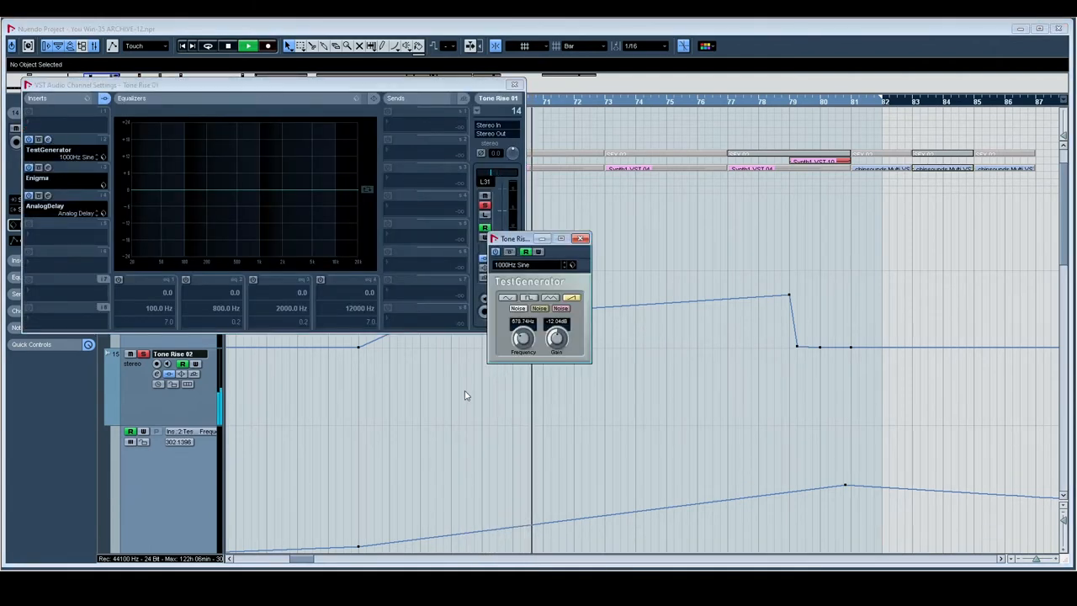
left_click_drag(523, 336, 522, 324)
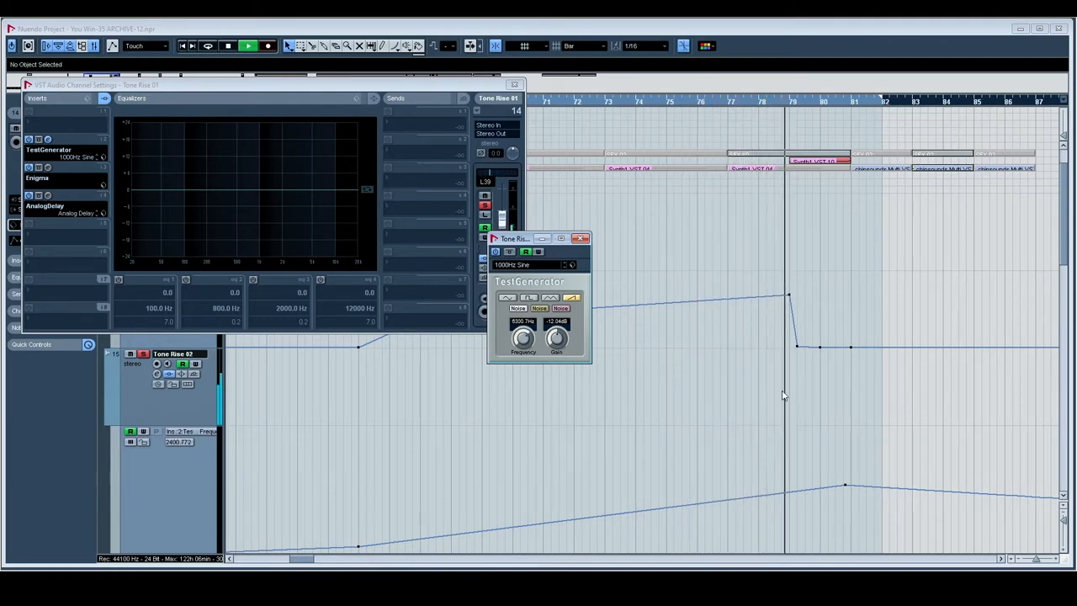
left_click(581, 239)
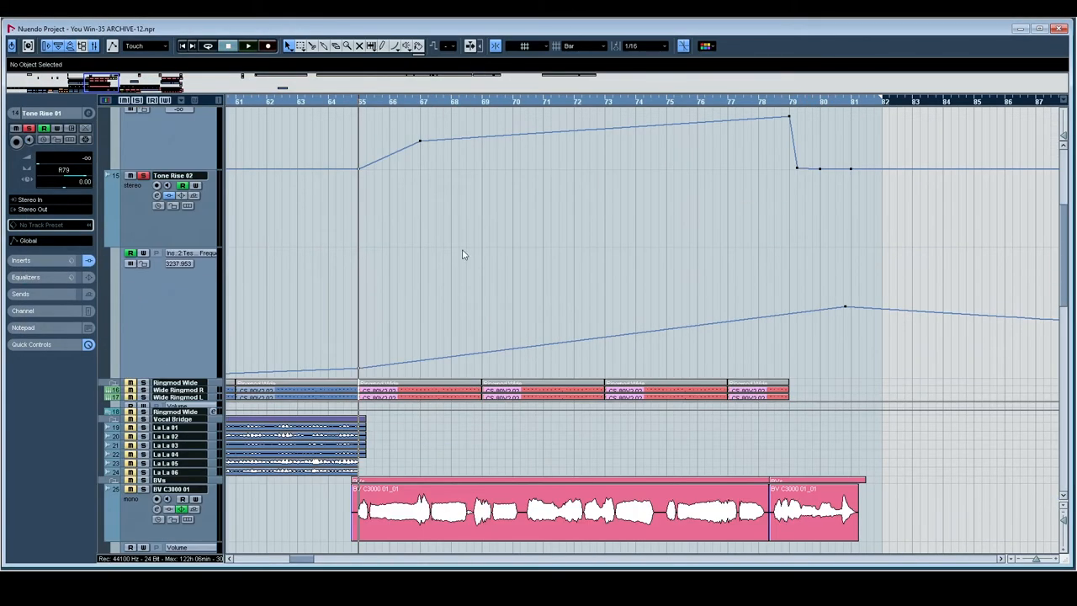
mouse_move(517, 338)
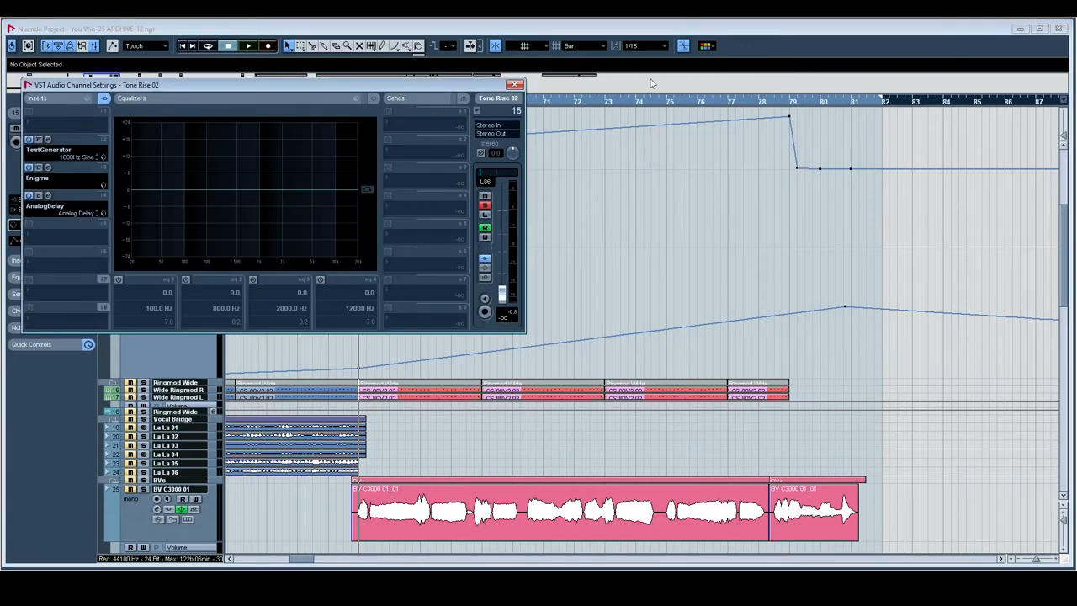
left_click(514, 85)
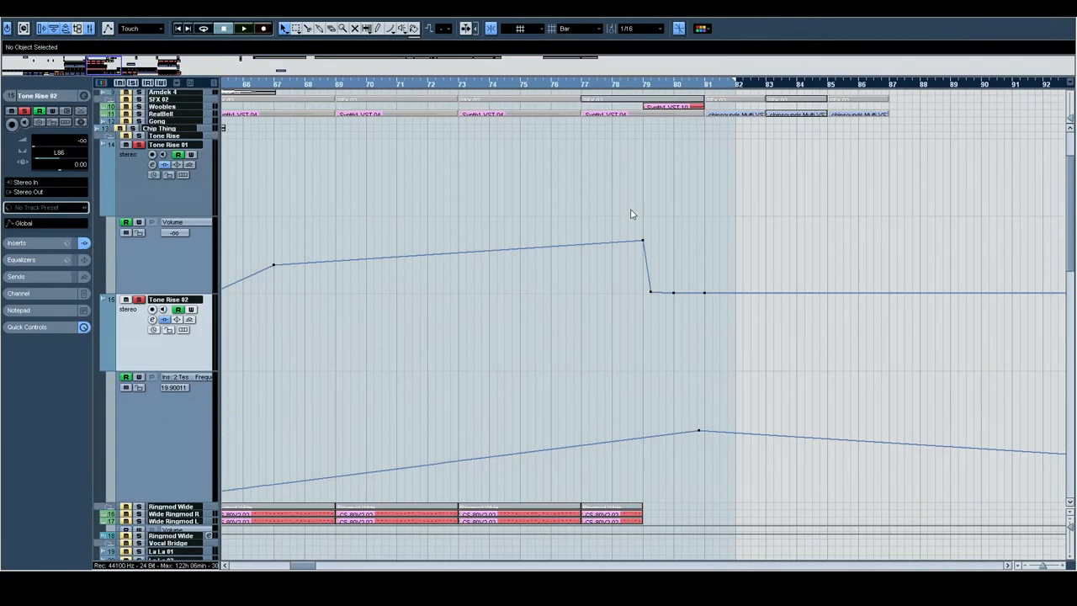
mouse_move(251, 325)
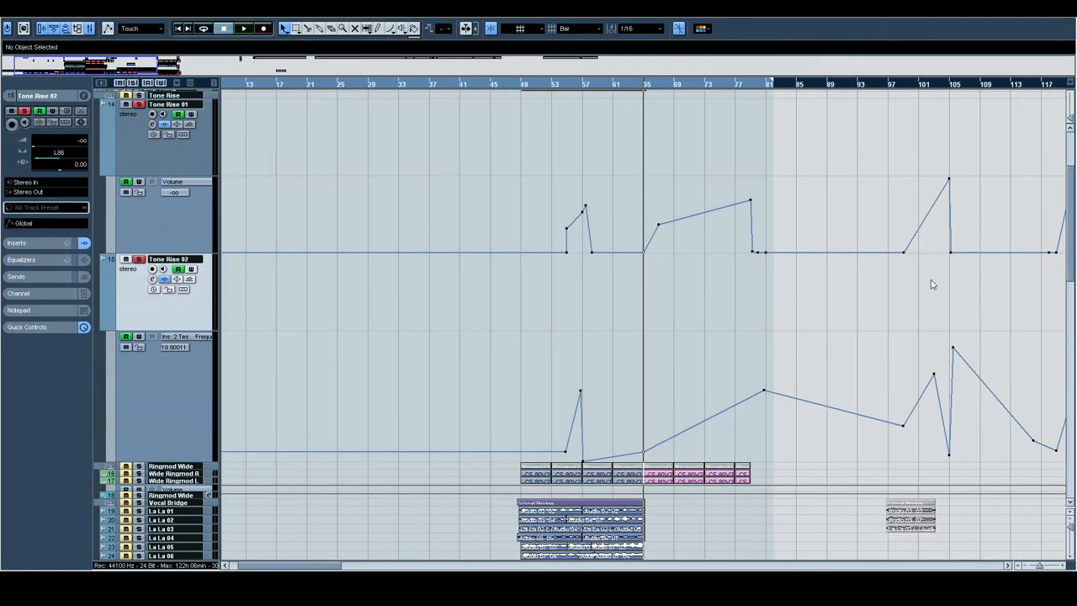
scroll("right", 3)
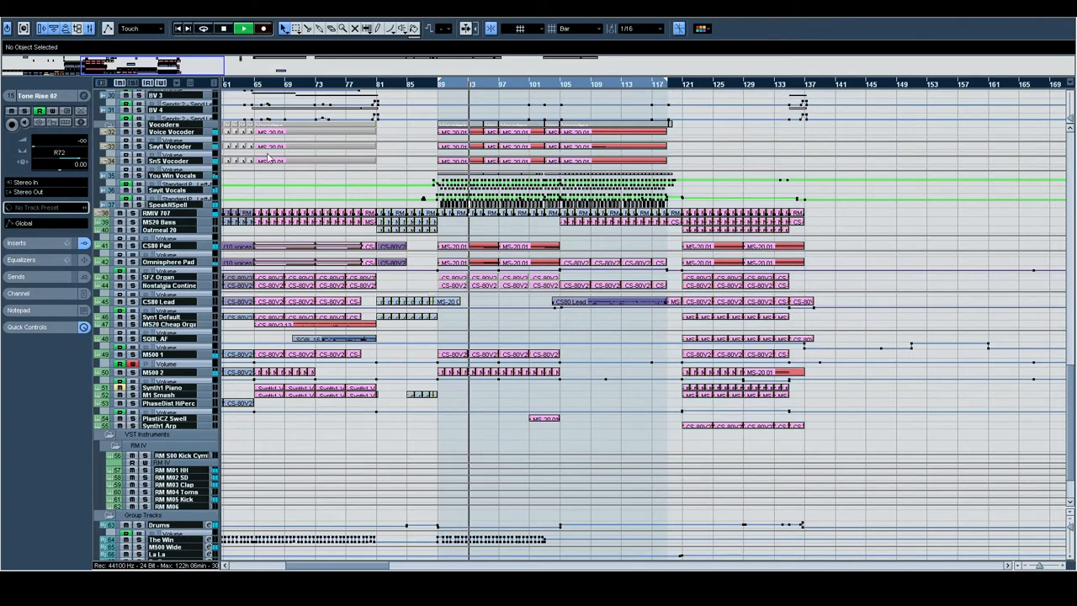
Step: Enlarge the SpeakNSpell track and zoom in on its HELLO clips from bar 89
left_click(168, 206)
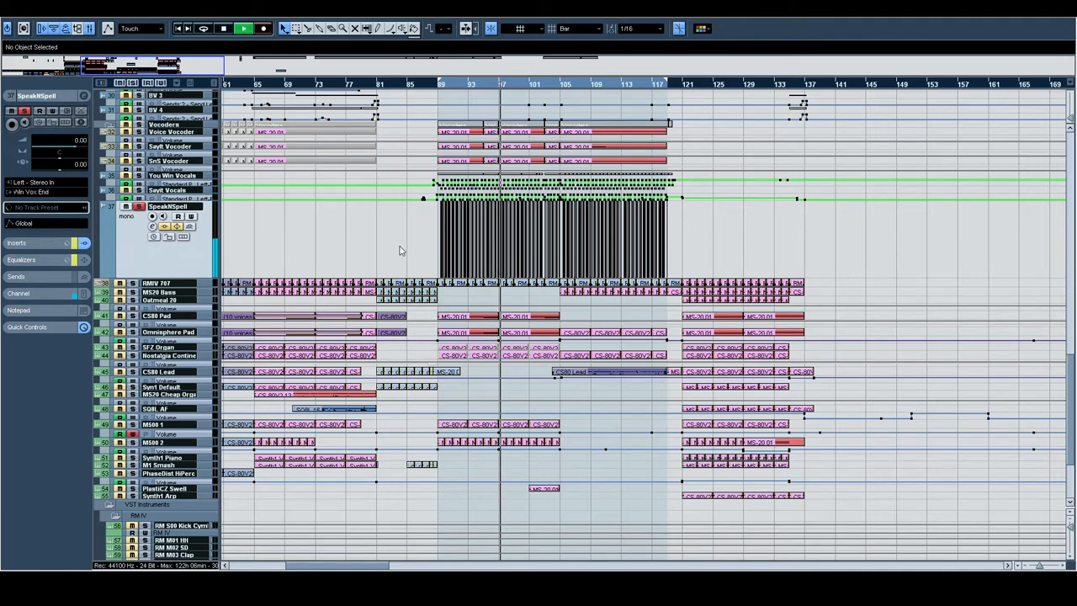
left_click(243, 27)
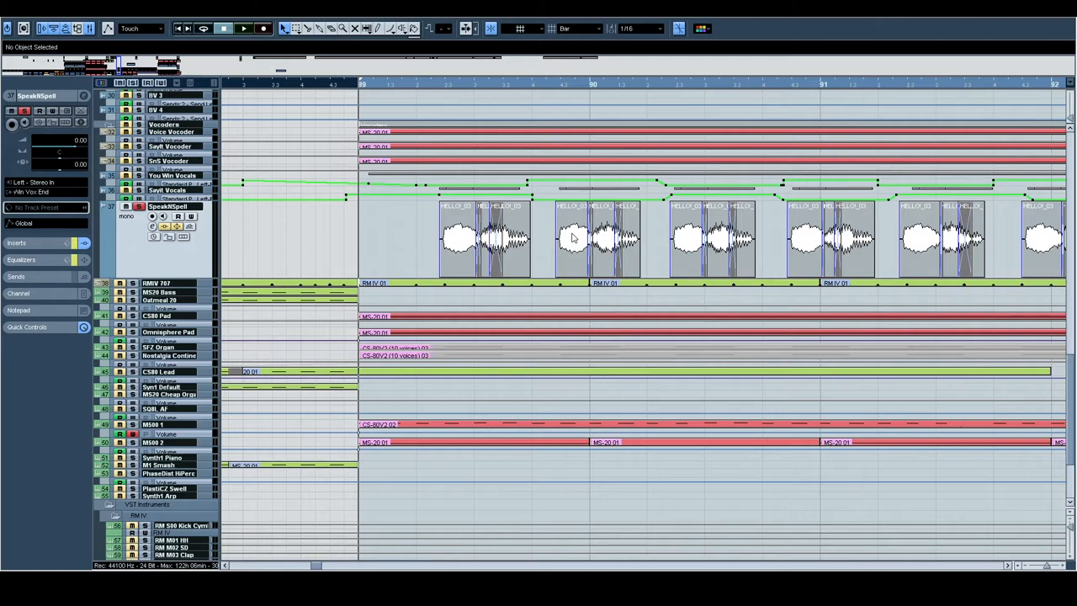
mouse_move(532, 92)
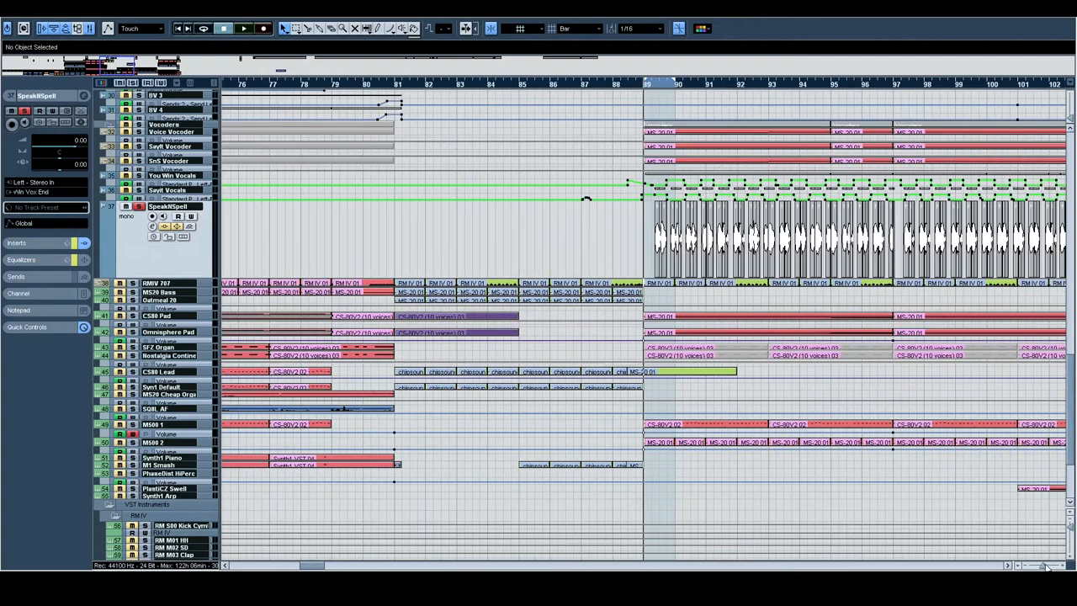
scroll("right", 3)
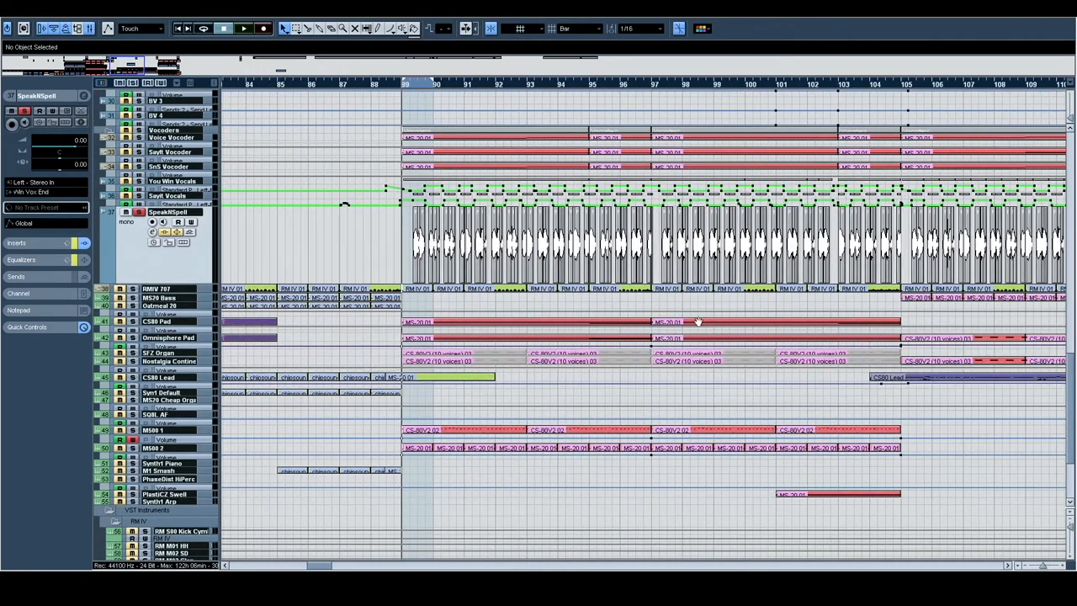
scroll("right", 3)
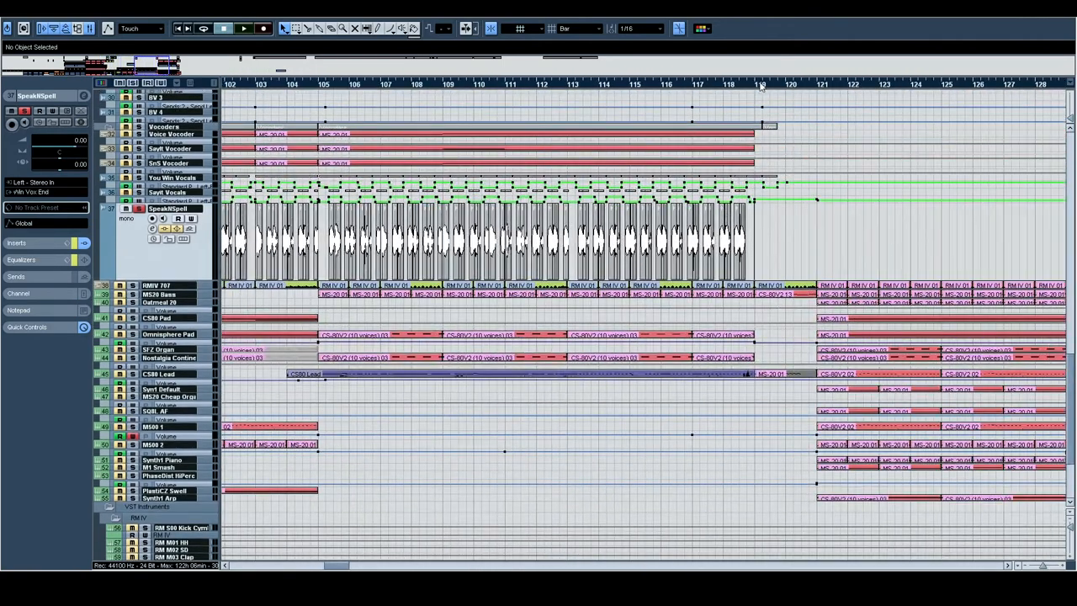
scroll("left", 3)
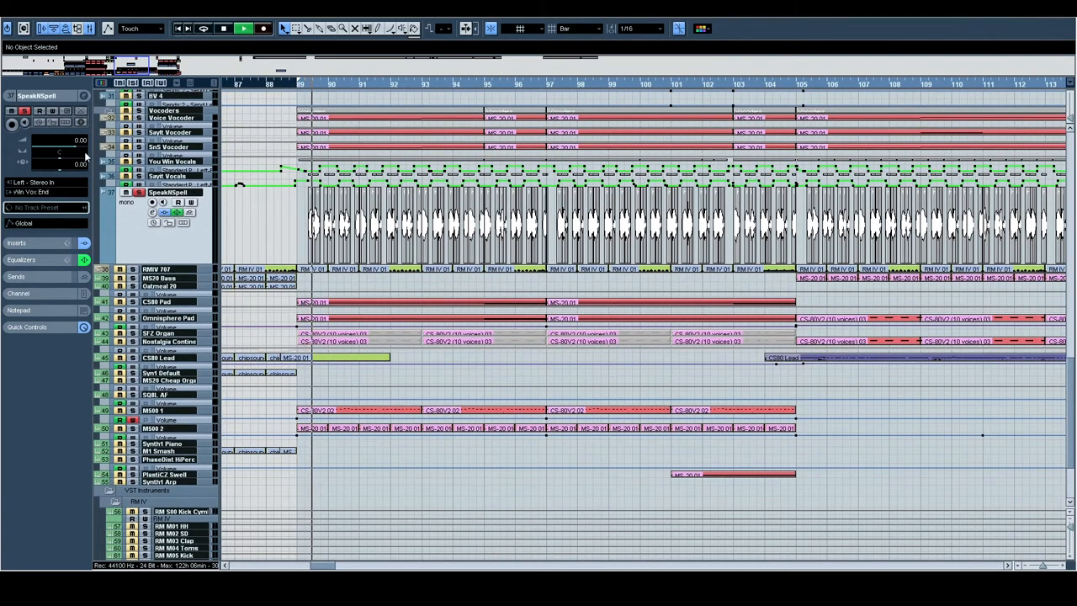
Step: Enlarge You Win Vocals and Sayit Vocals, show Sayit's pan automation lane, and play from bar 89
left_click(171, 118)
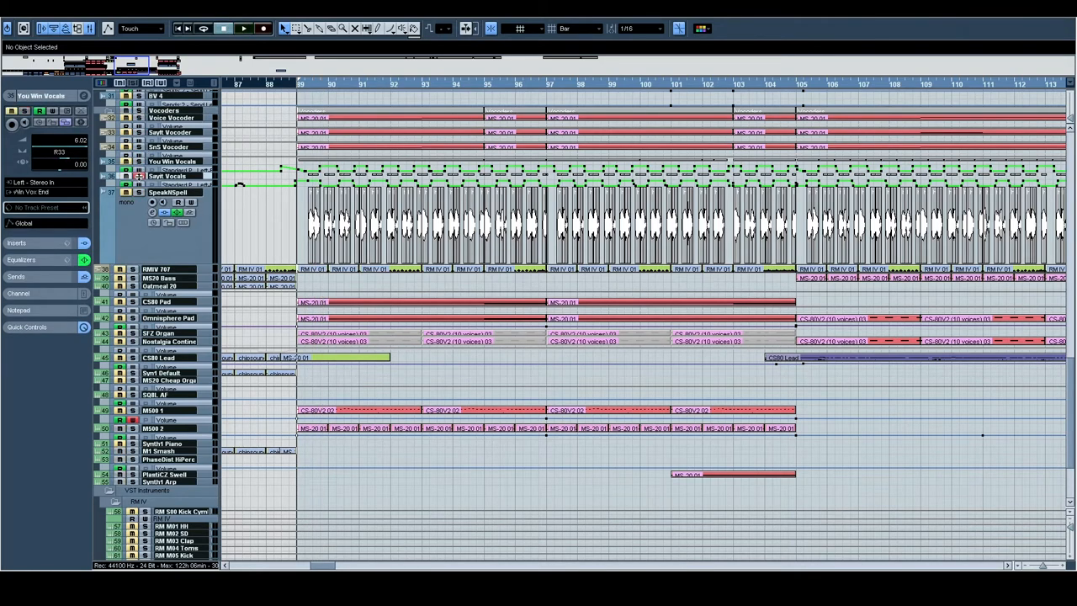
left_click(168, 146)
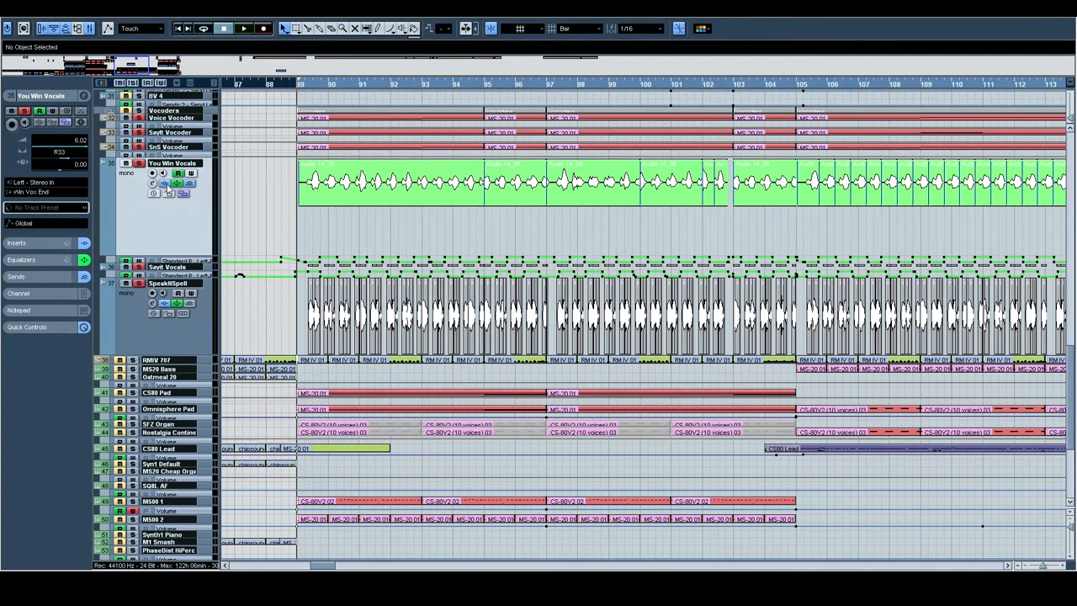
left_click(244, 28)
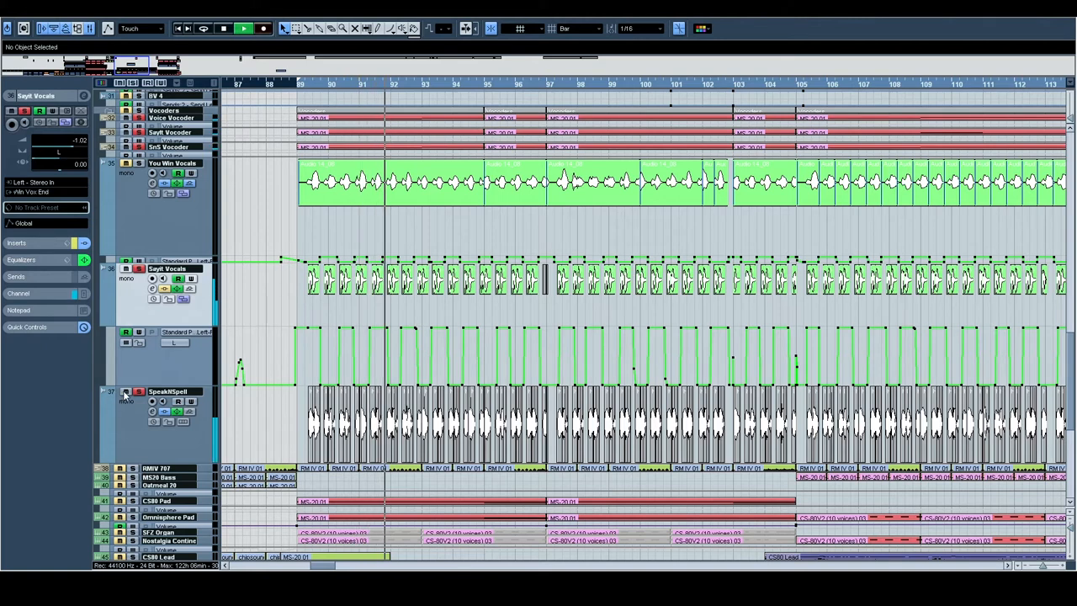
left_click(172, 162)
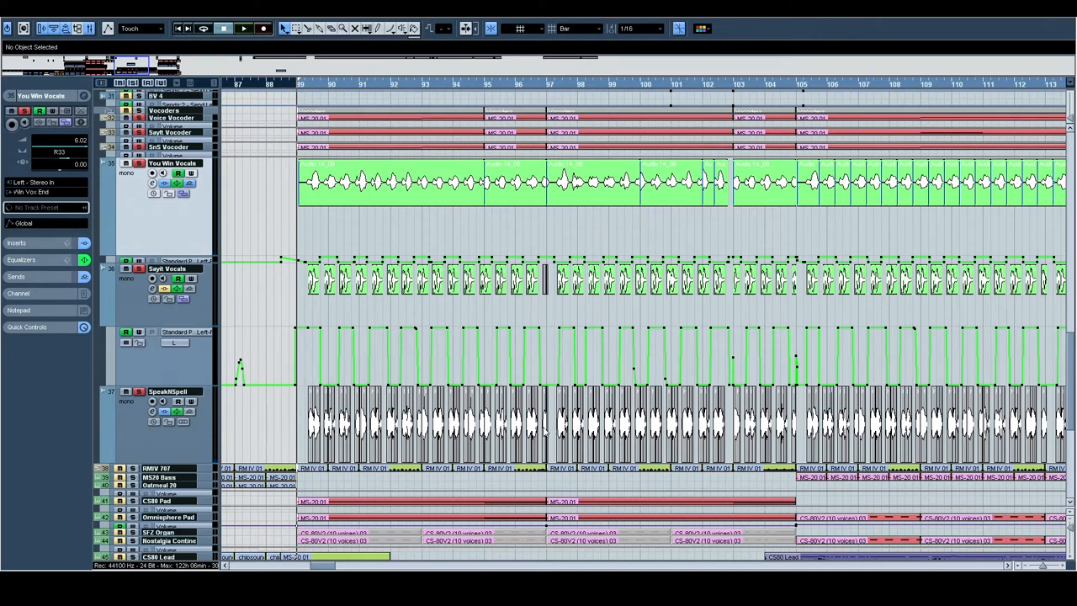
mouse_move(276, 279)
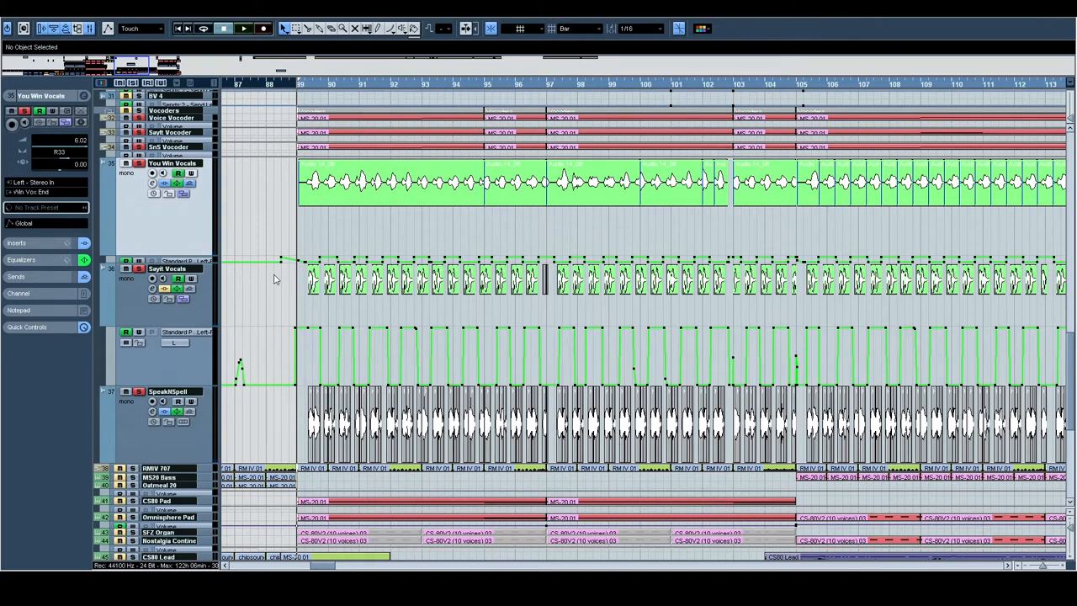
mouse_move(467, 191)
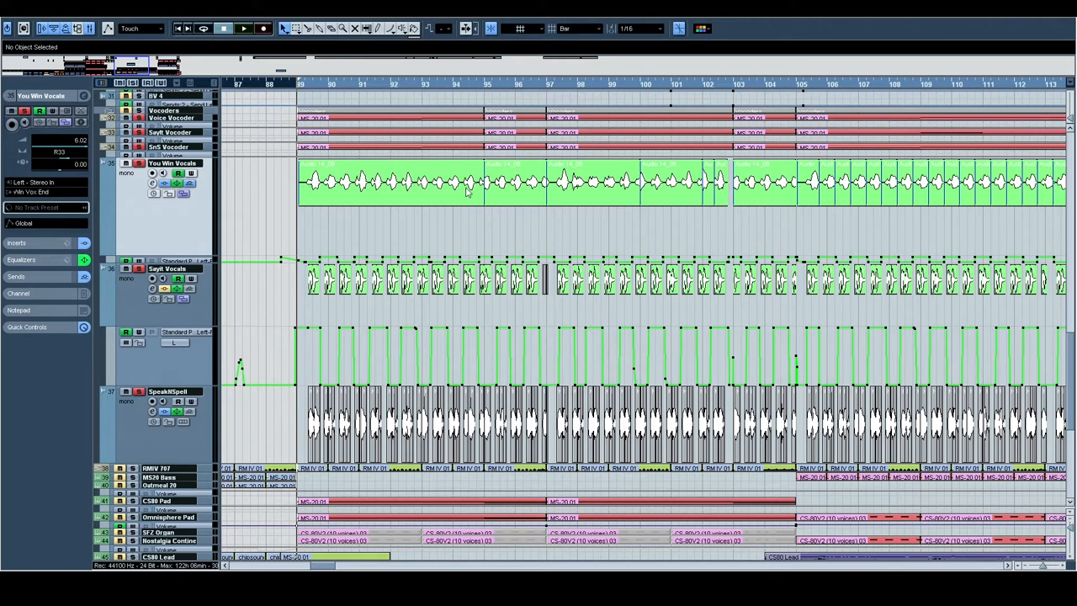
mouse_move(305, 209)
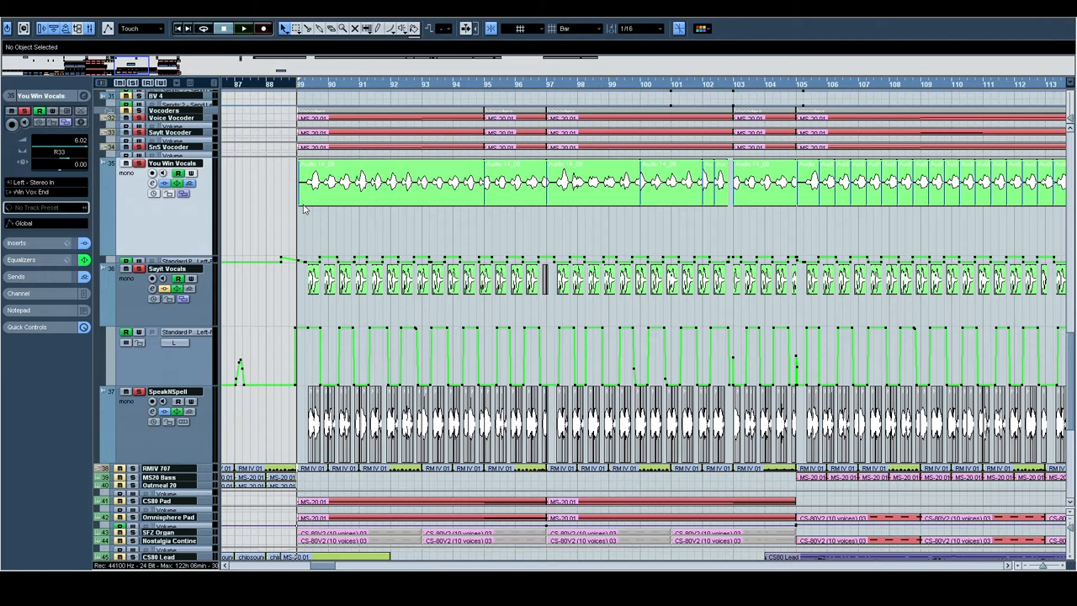
left_click(243, 28)
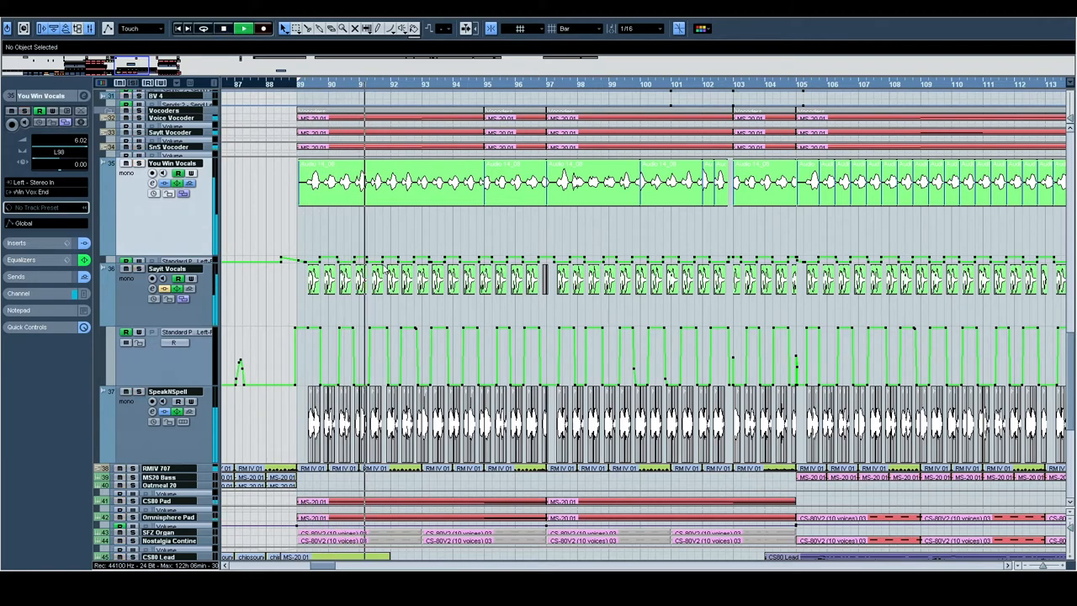
left_click(168, 117)
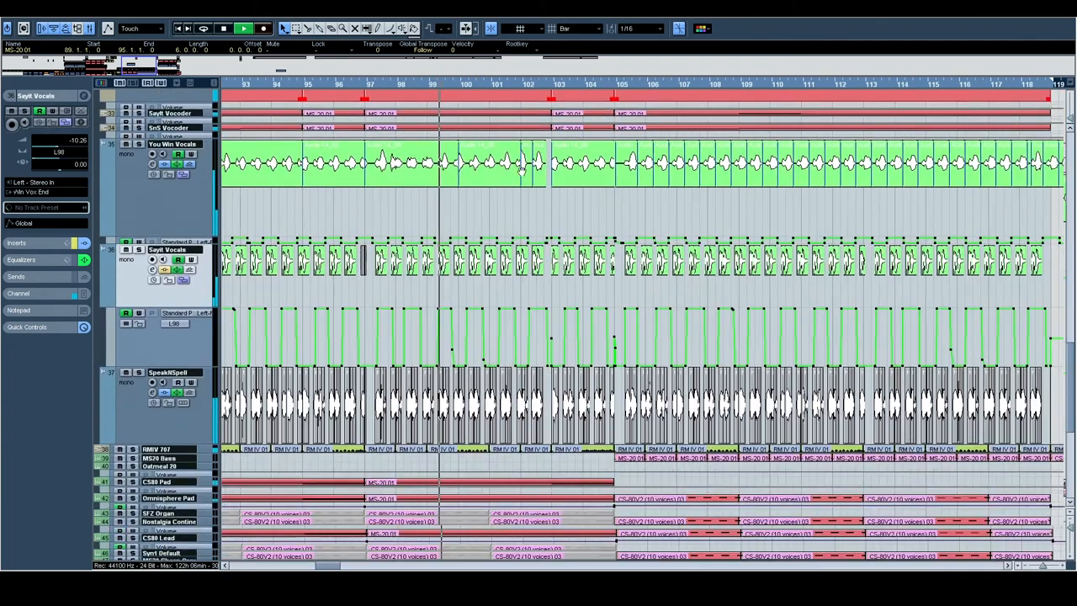
Step: Reset track heights and scroll up to the Amdek through CS80 Pad tracks around bars 115–161
scroll("down", 3)
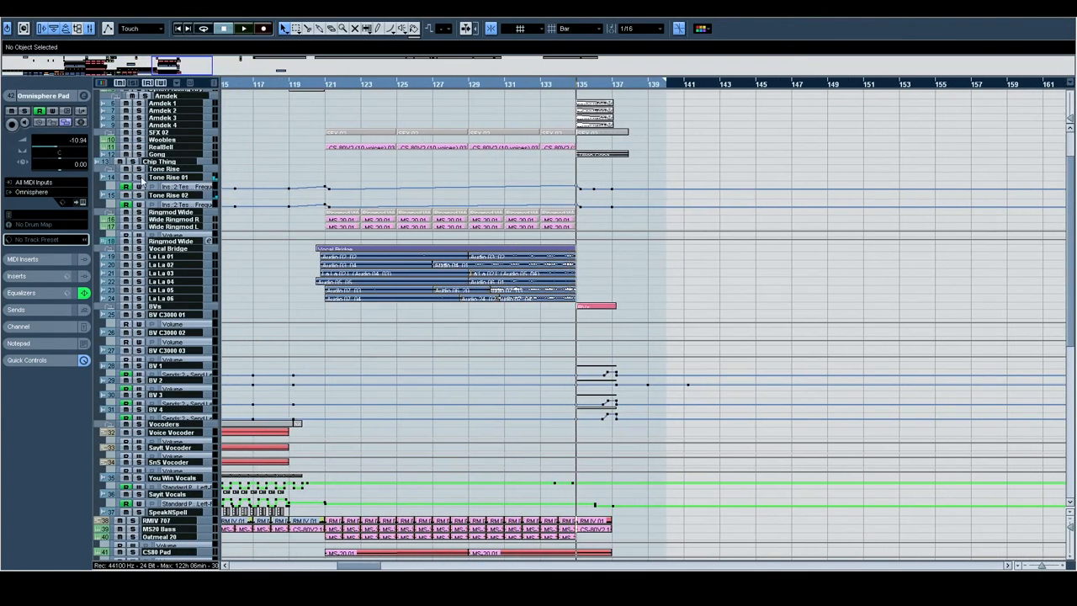
Step: Enlarge both Tone Rise tracks and open Tone Rise 01's channel settings and TestGenerator editor
left_click(168, 195)
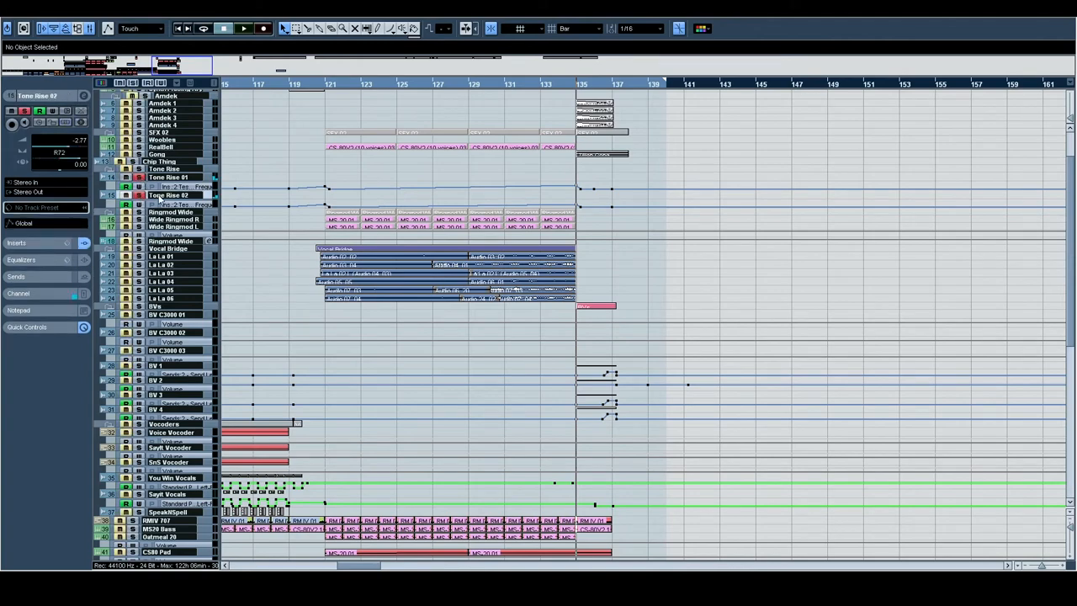
left_click(169, 177)
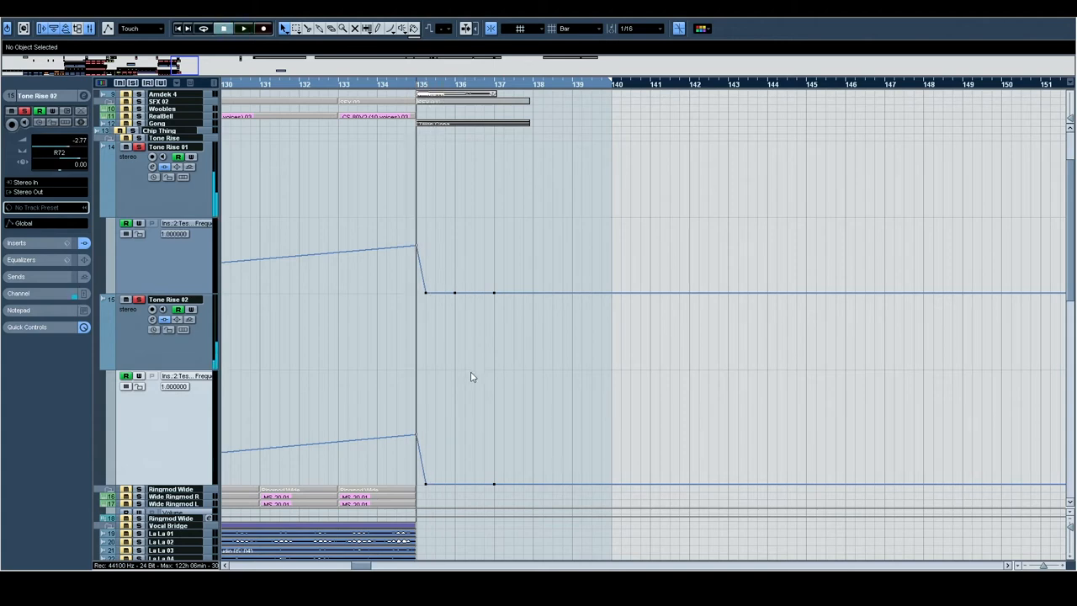
mouse_move(428, 290)
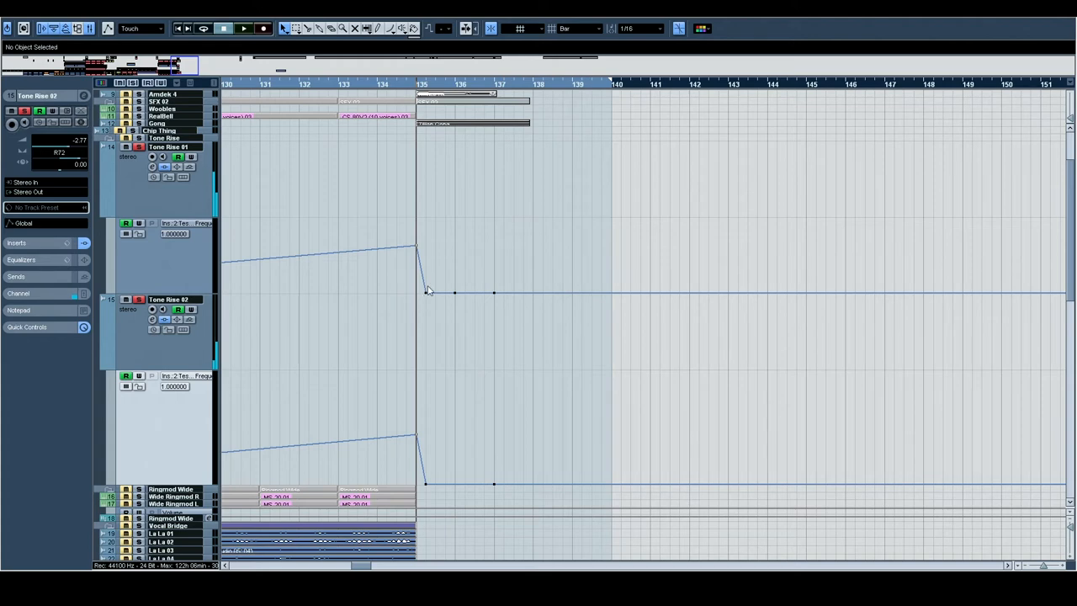
left_click(169, 147)
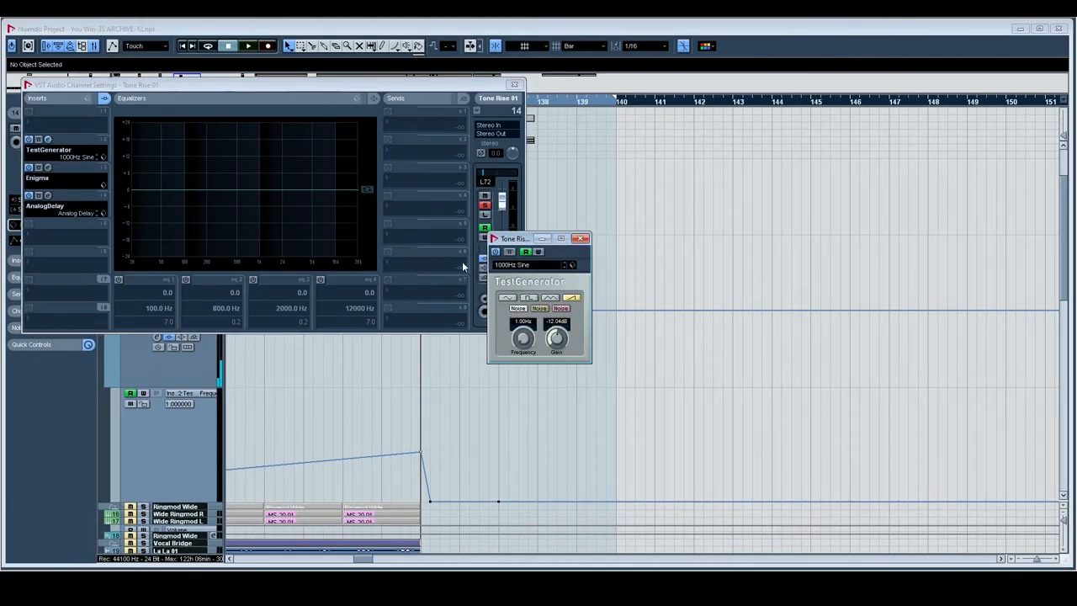
Step: Play the test tone, then close the channel settings and TestGenerator windows
left_click(247, 45)
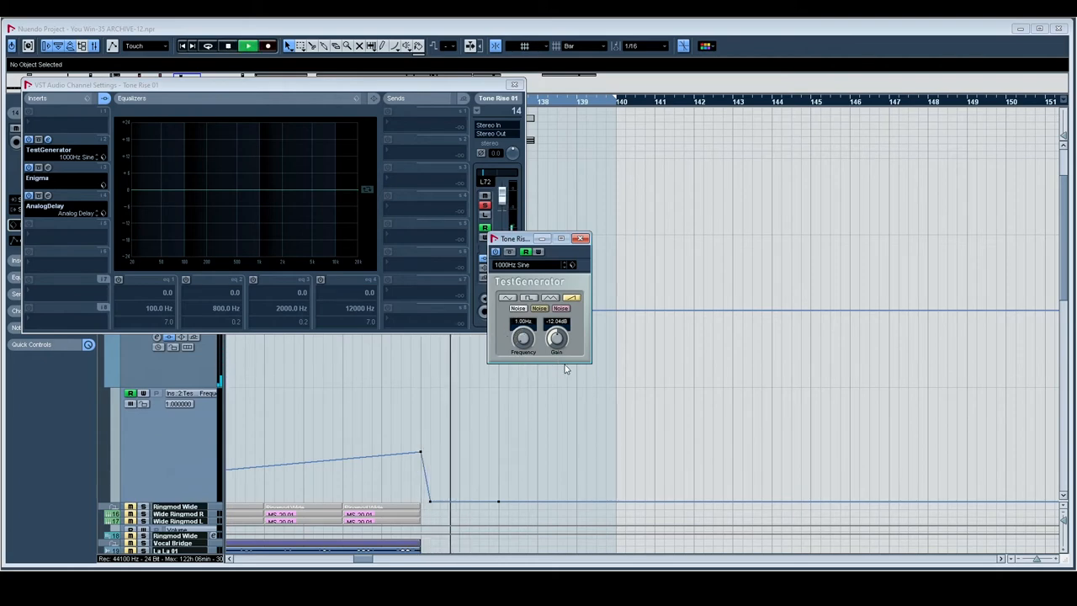
left_click(582, 238)
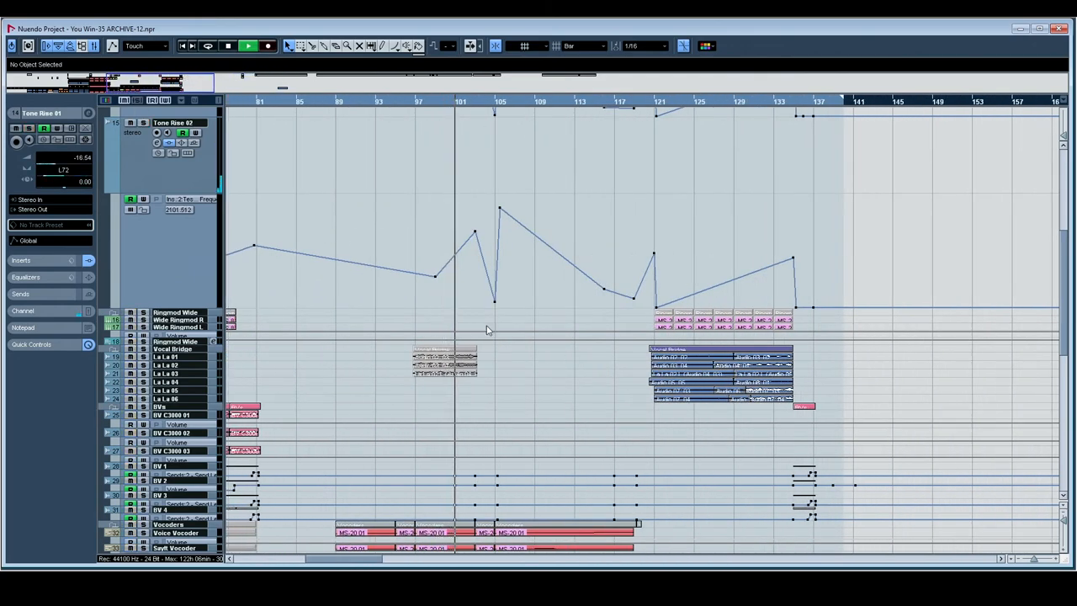
Step: Scroll through the pad tracks 41 and 42 and select the CS80 Lead part
scroll("down", 3)
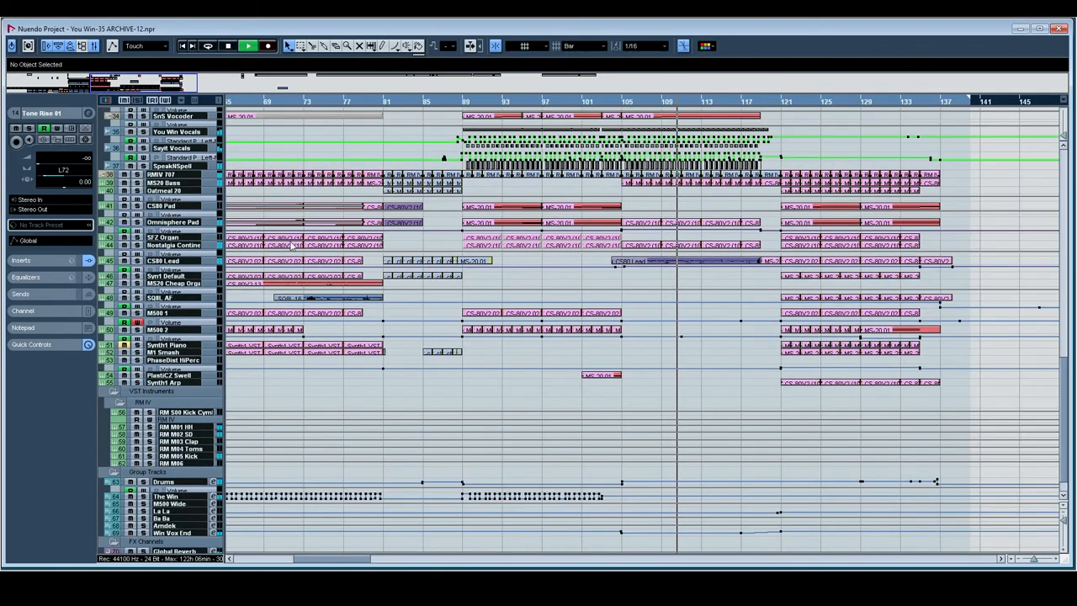
left_click(268, 45)
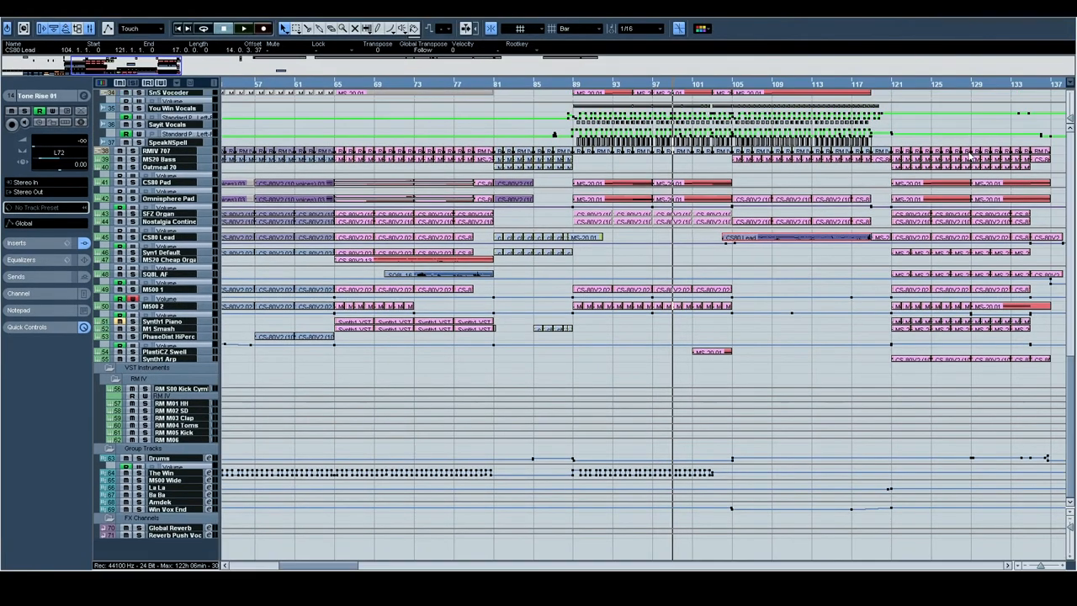
scroll("right", 3)
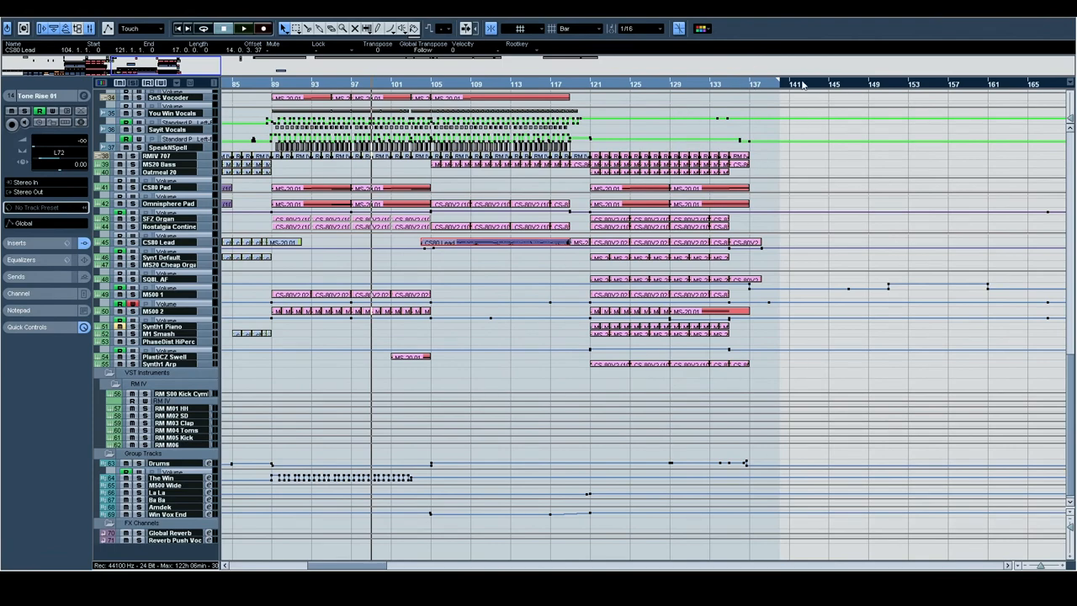
scroll("left", 3)
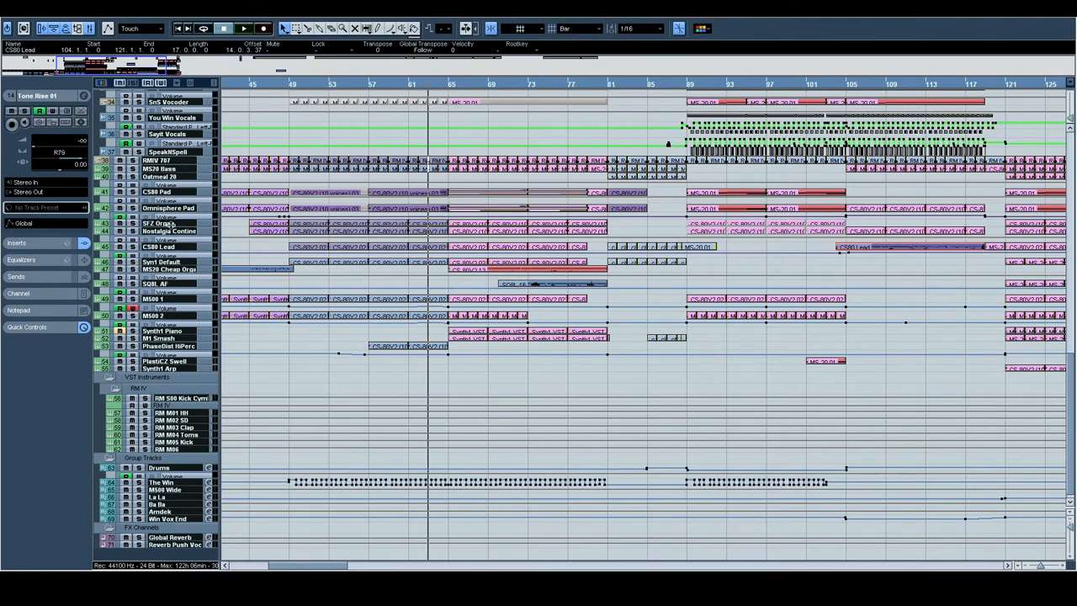
mouse_move(198, 319)
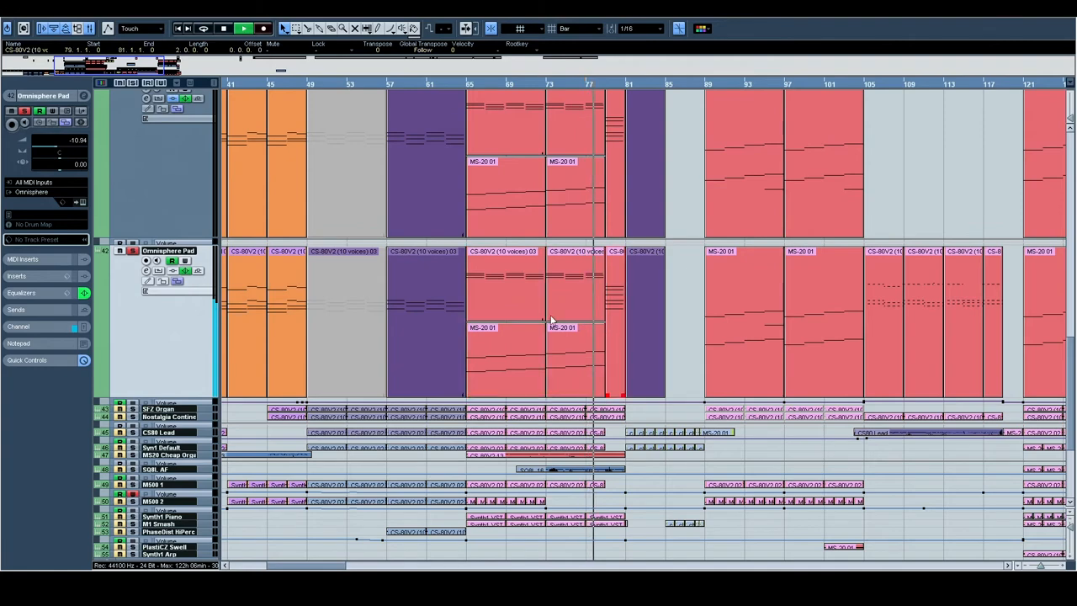
Step: Select the pad parts from bar 65, then show Kontakt 4 Dog, MS20 Bed Hit and Tone Rise 01 enlarged
double_click(551, 320)
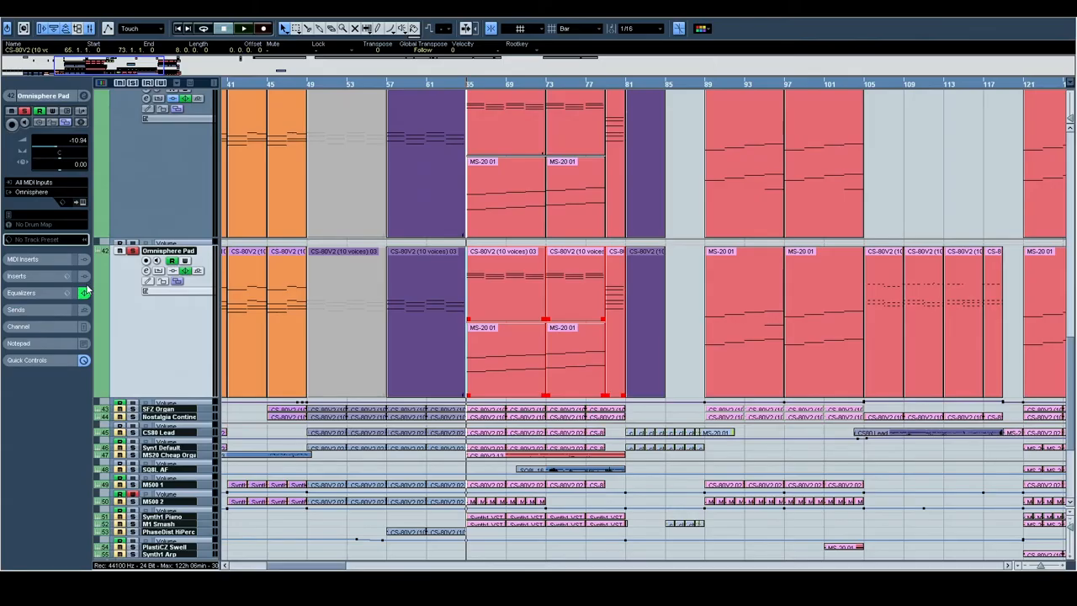
left_click(243, 28)
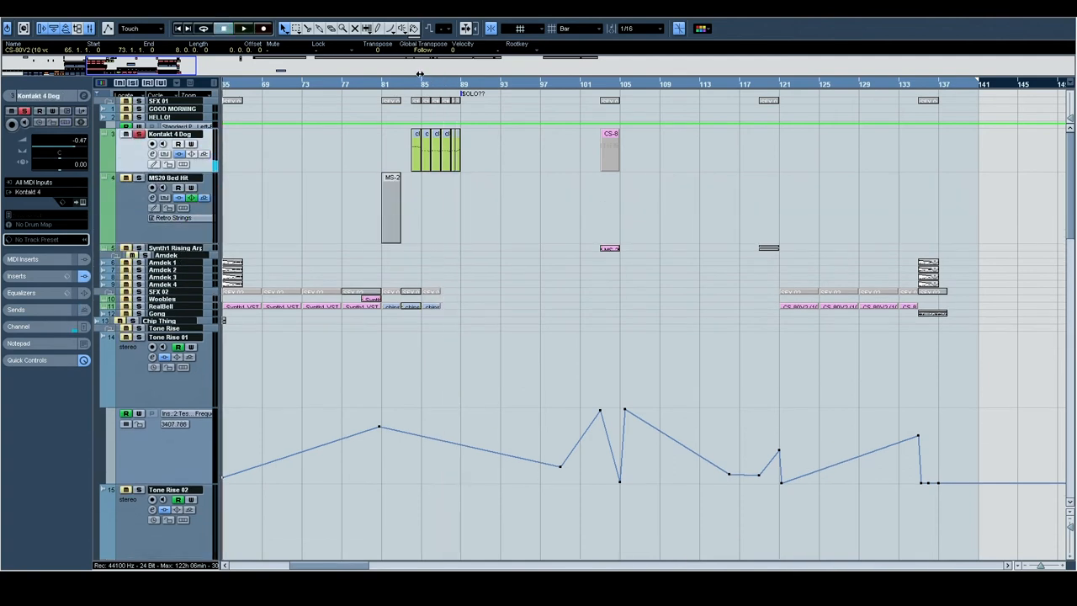
left_click(244, 28)
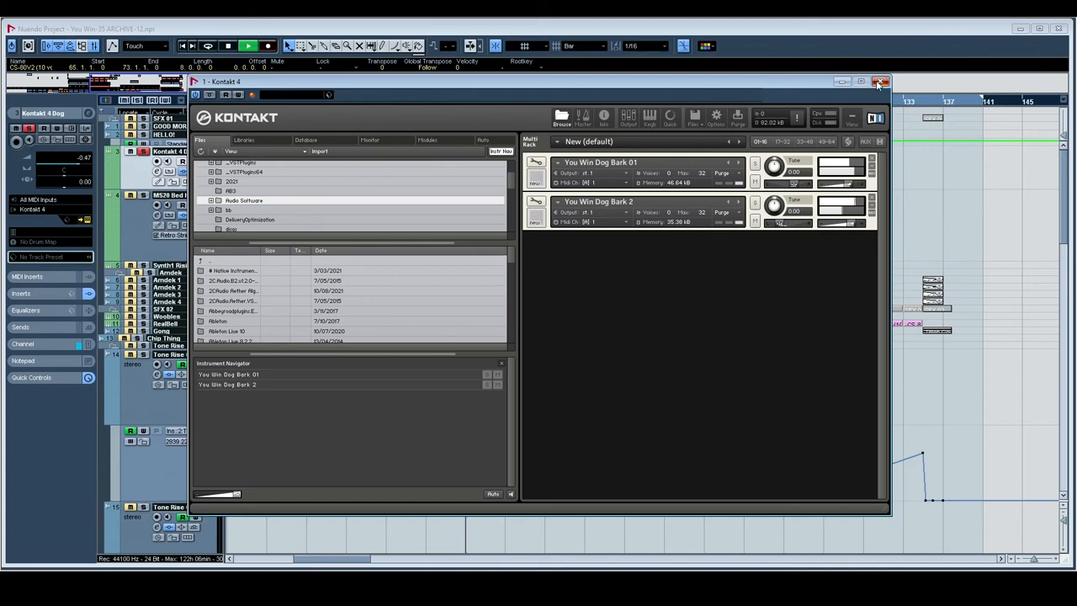
left_click(882, 81)
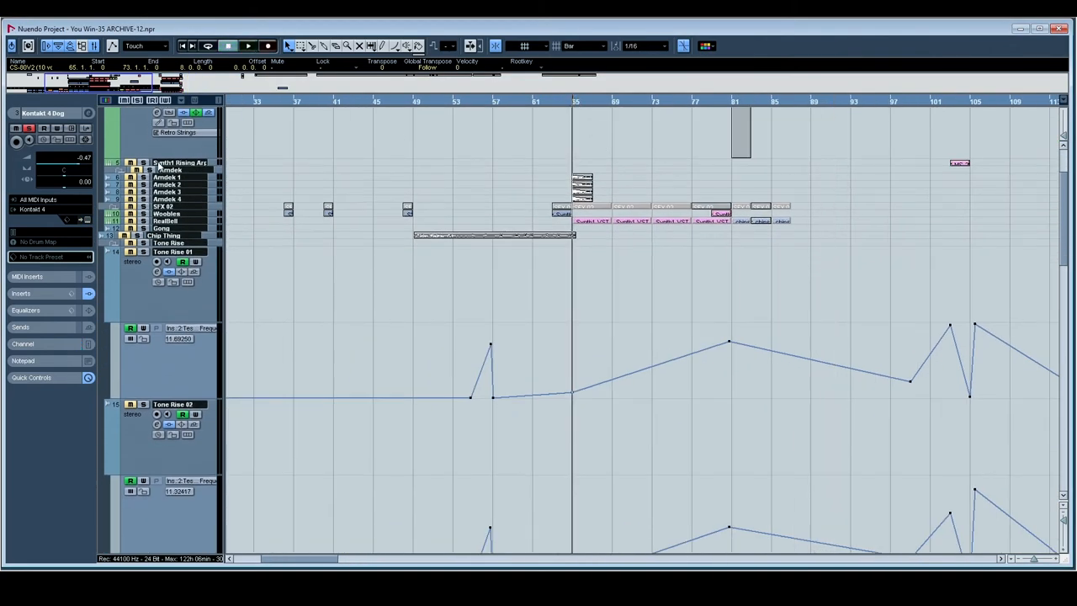
Step: Enlarge the Amdek tracks to full height and open Synth1 on the Woobles track
left_click(169, 170)
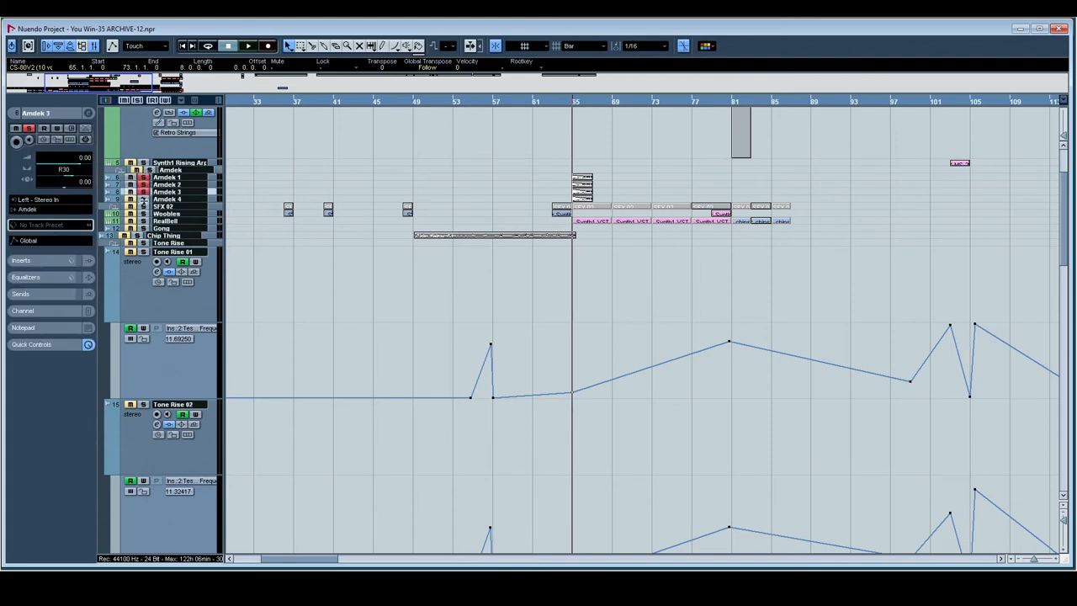
left_click(247, 45)
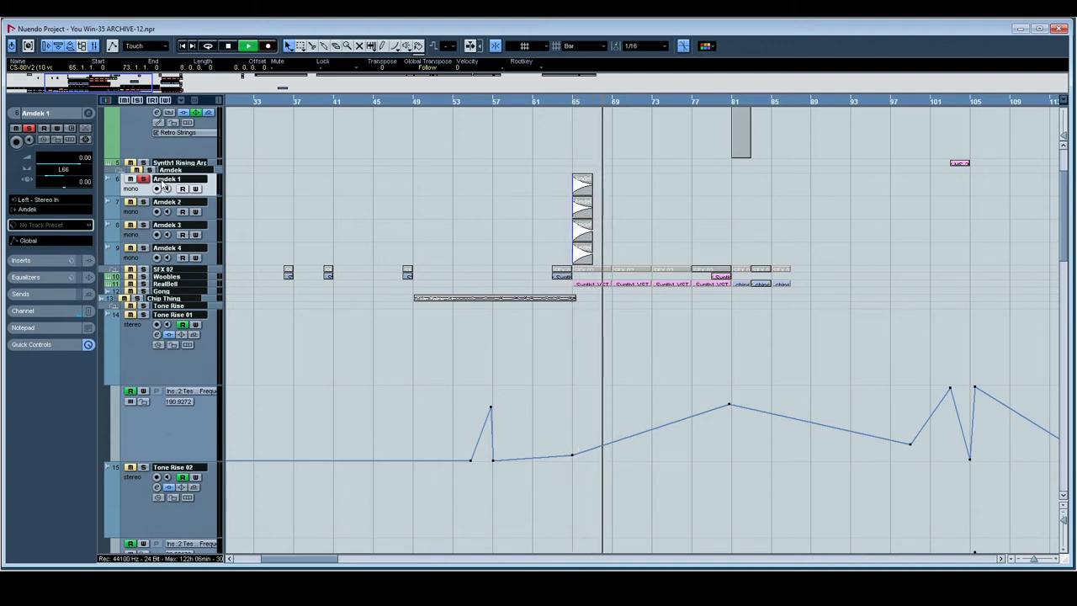
left_click(249, 45)
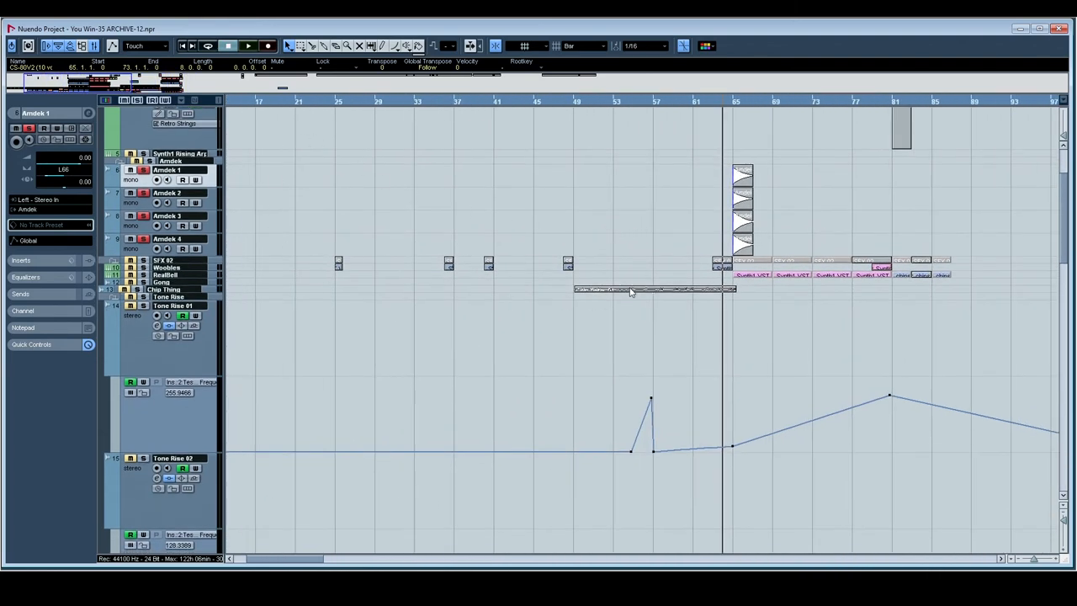
left_click(247, 46)
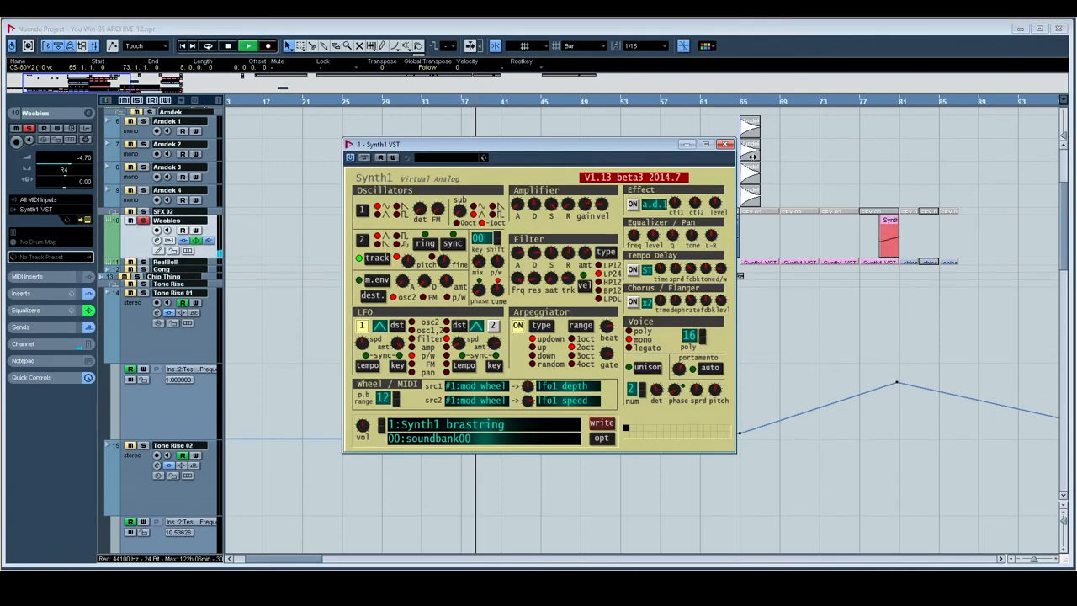
Step: Open and close the Woobles channel settings, then zoom out to the full arrangement
left_click(725, 144)
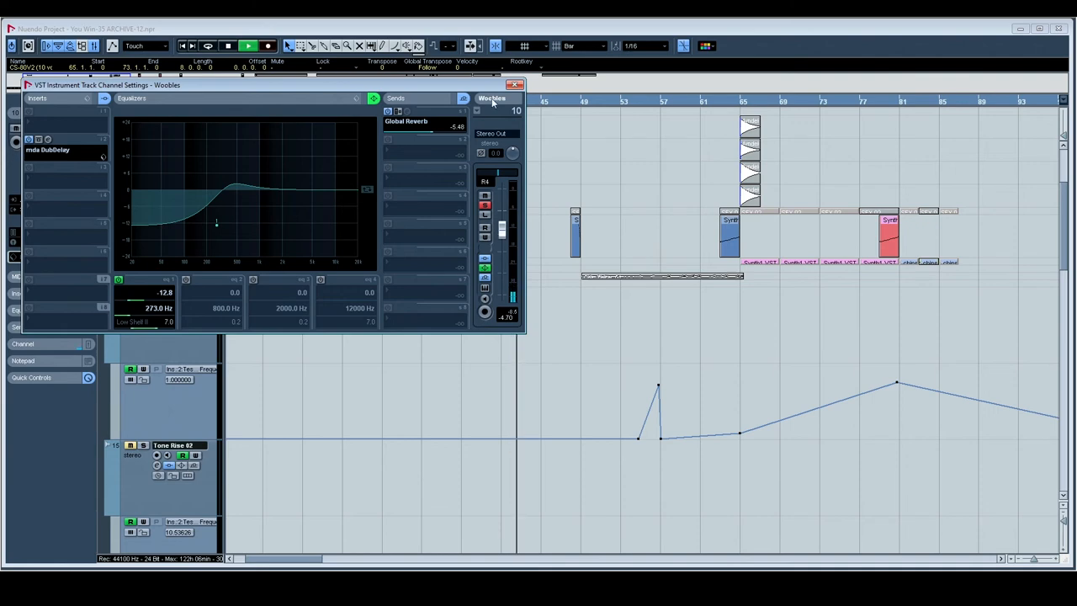
left_click(514, 84)
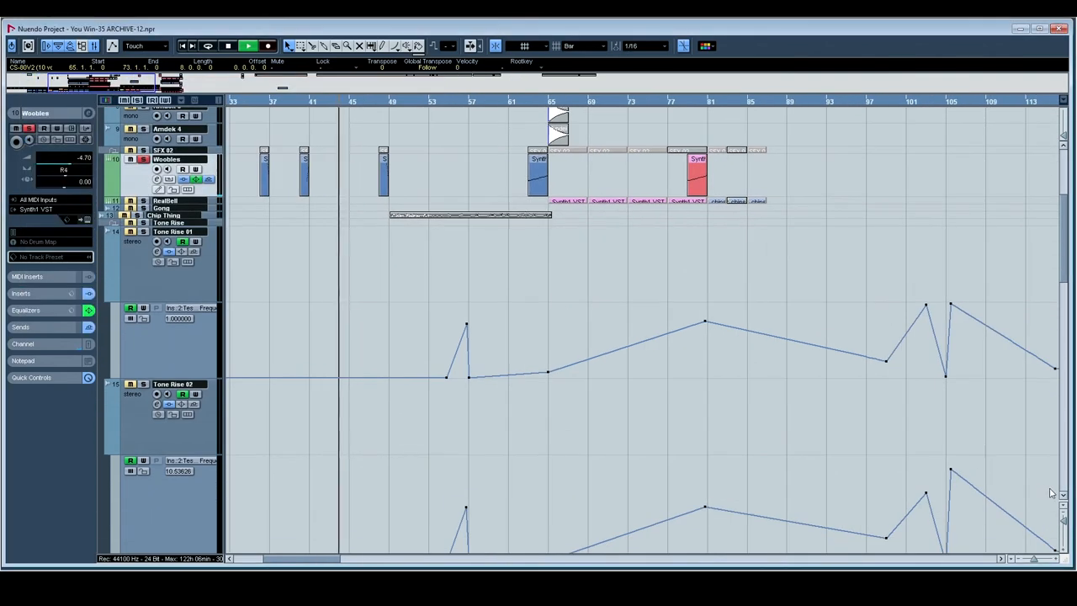
scroll("down", 3)
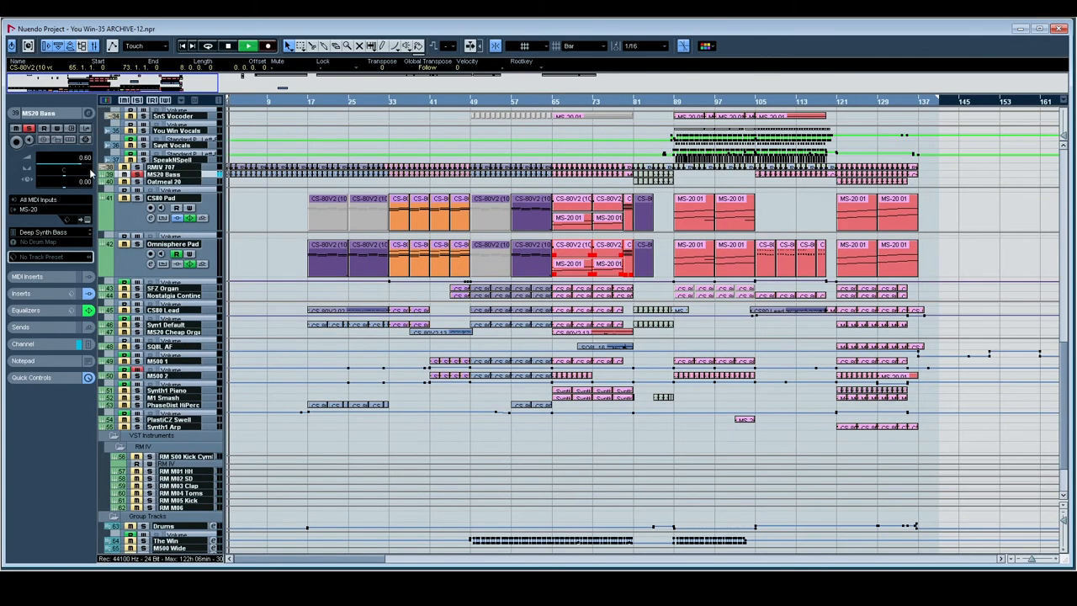
Step: Pull the MS20 Bass inspector volume fader down to -8.68
left_click_drag(64, 160, 64, 170)
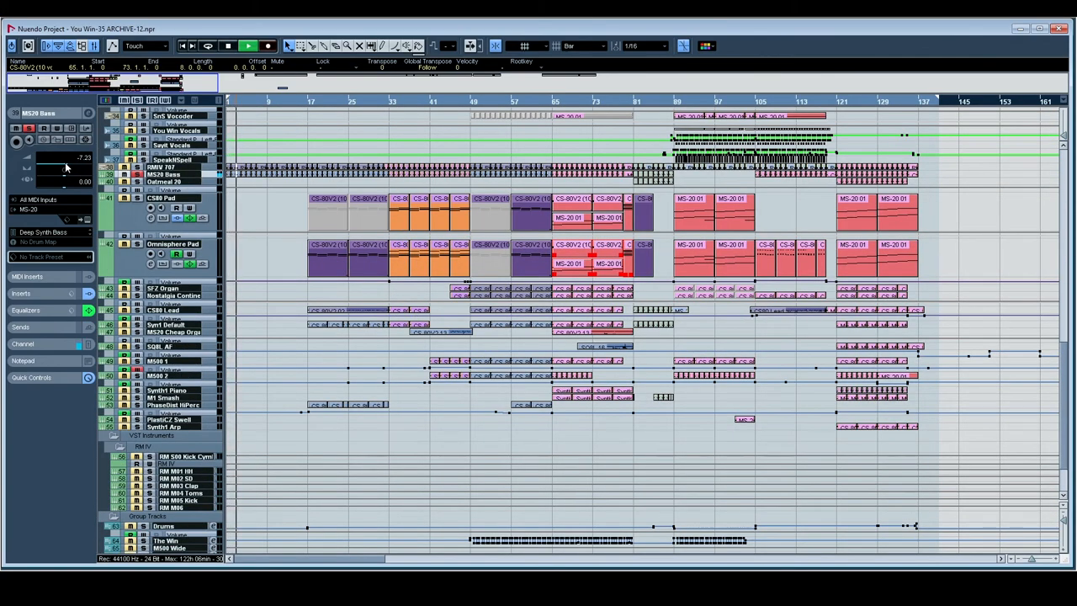
left_click_drag(63, 164, 63, 168)
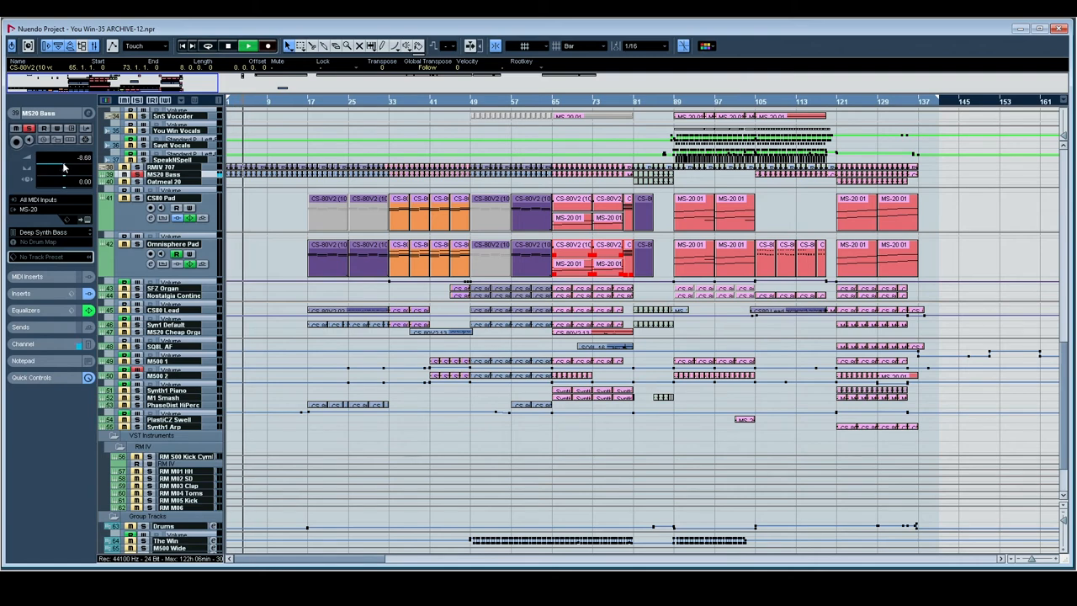
left_click_drag(63, 164, 63, 168)
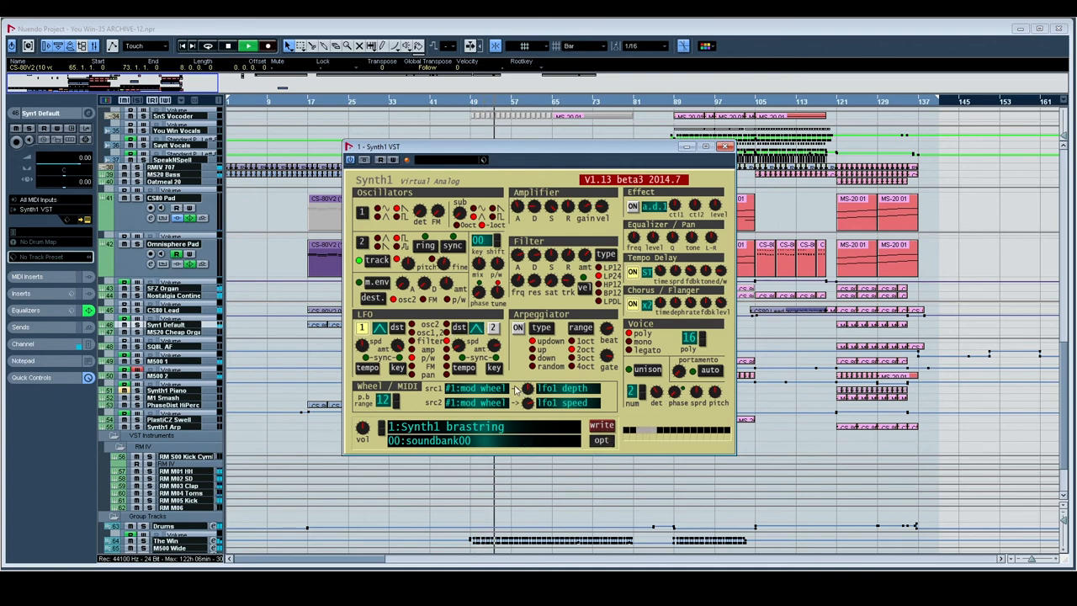
Step: Close Synth1 and enlarge tracks 42–48 to inspect the pad, organ and lead parts
left_click(726, 147)
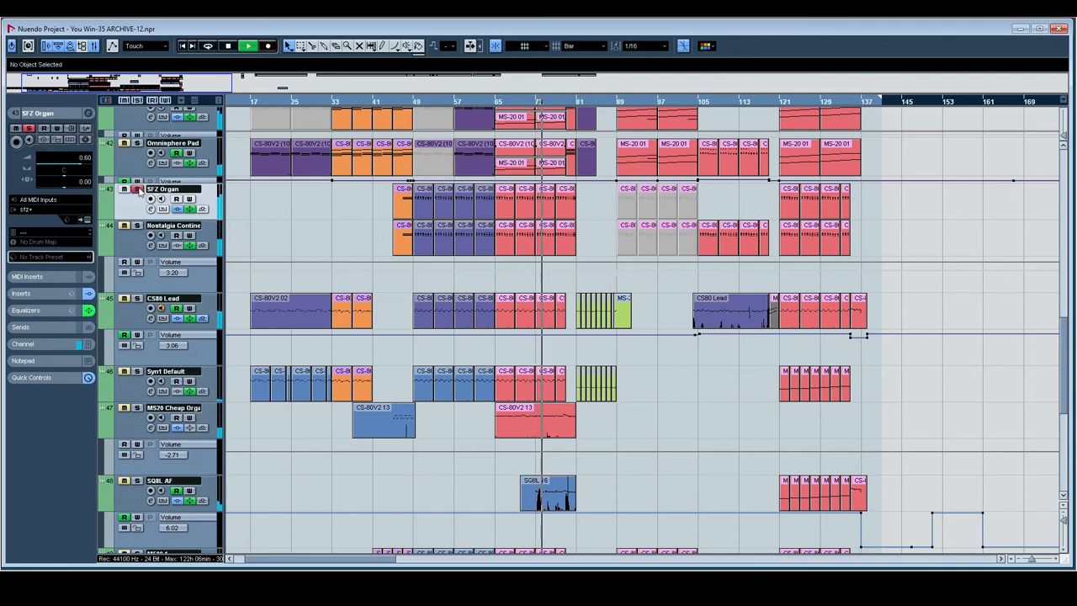
Step: Select CS80 Lead, then Synt Default, and open its Synth1 VST on the brastring preset
left_click(169, 226)
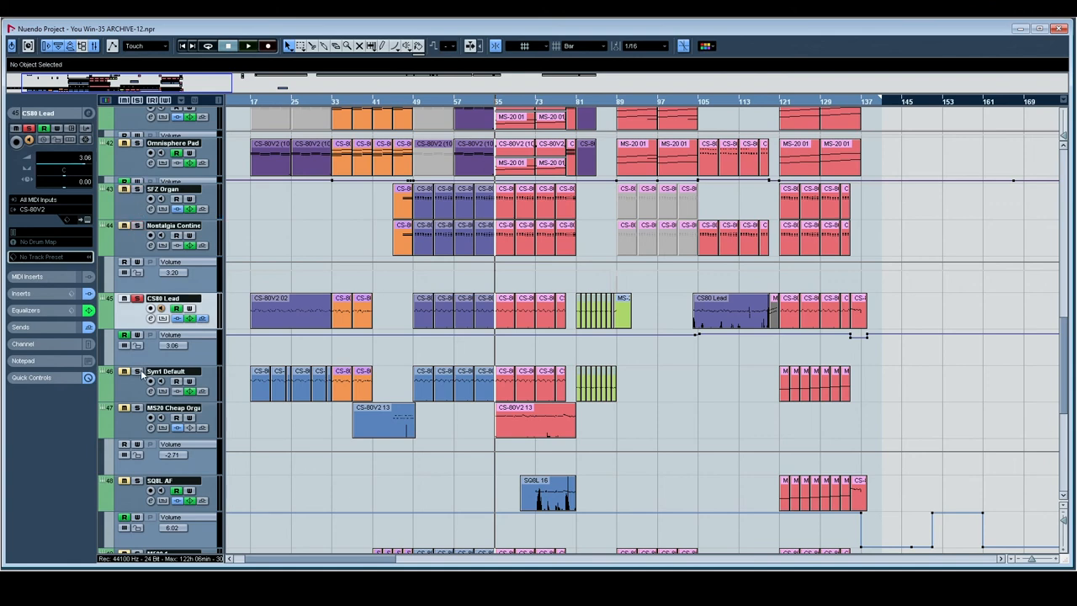
left_click(168, 372)
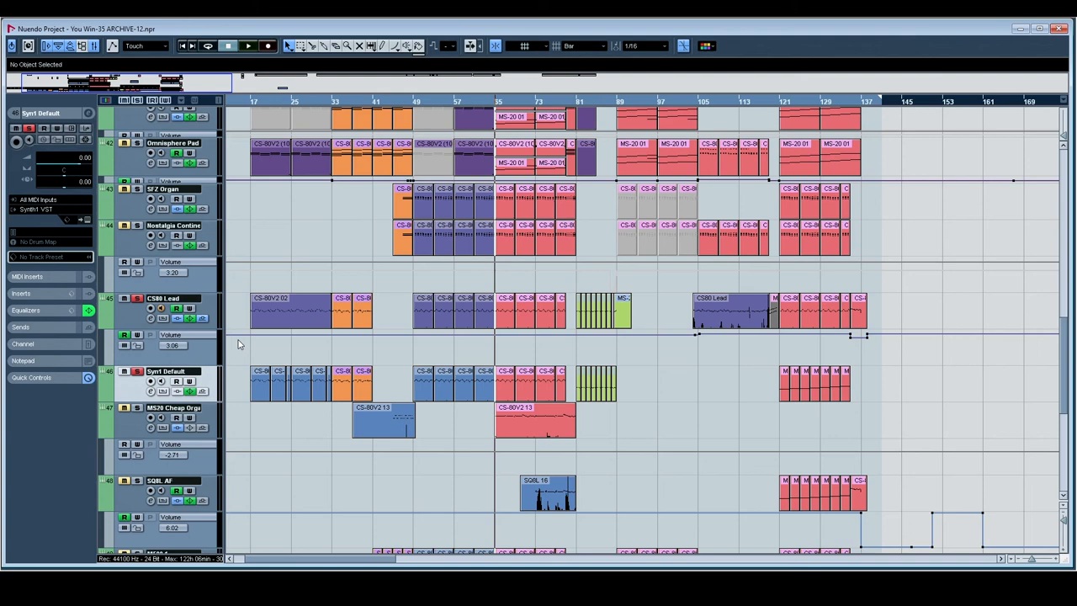
left_click(248, 45)
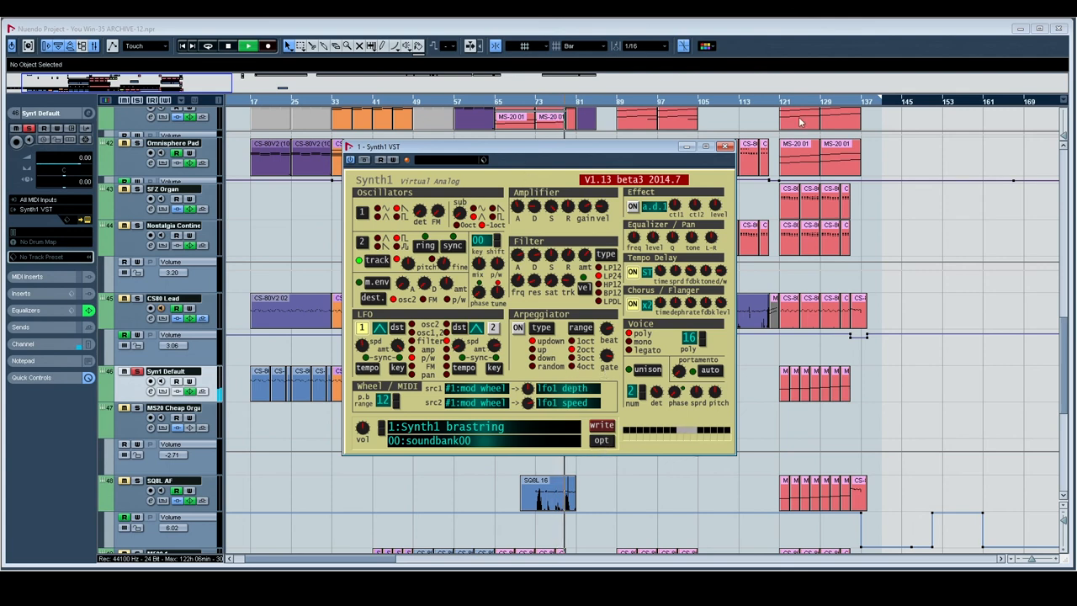
left_click(724, 145)
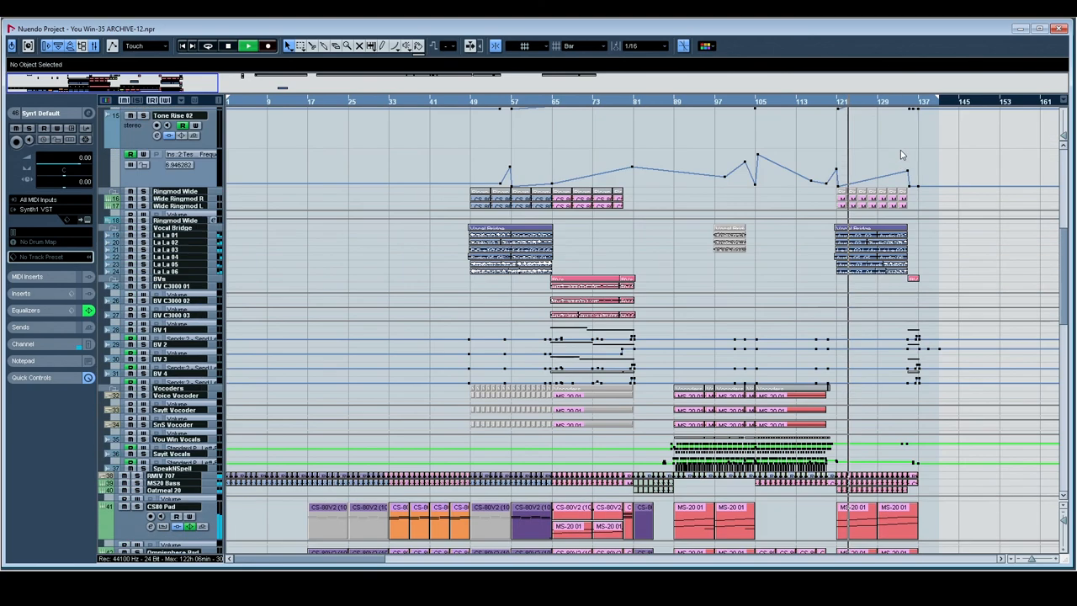
Step: Scroll from the La La vocals past pads to SQ8L AF, M500 synths, group and FX tracks
scroll("down", 3)
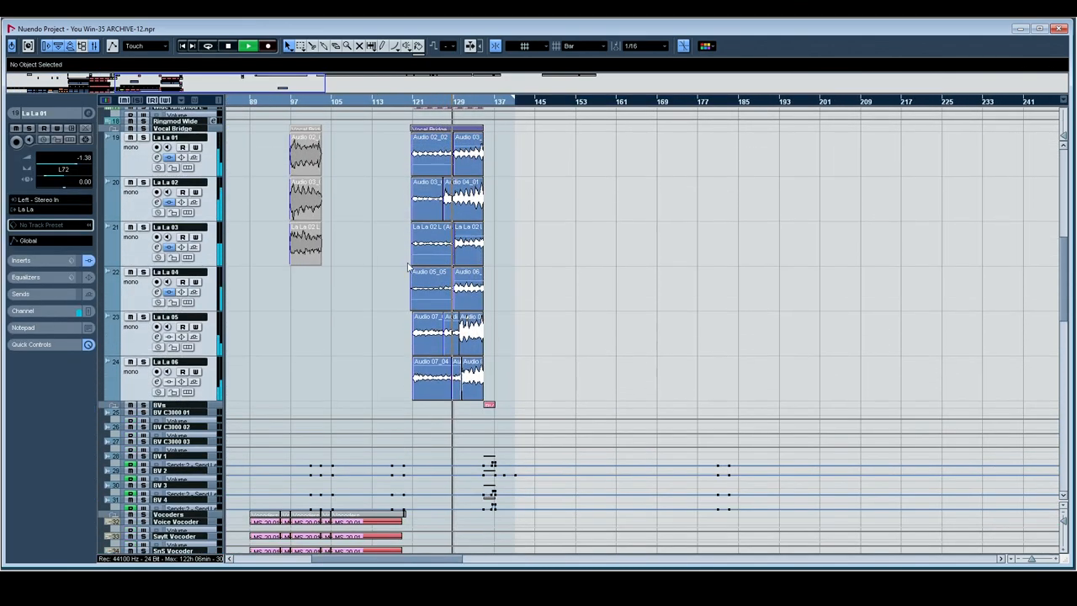
scroll("down", 3)
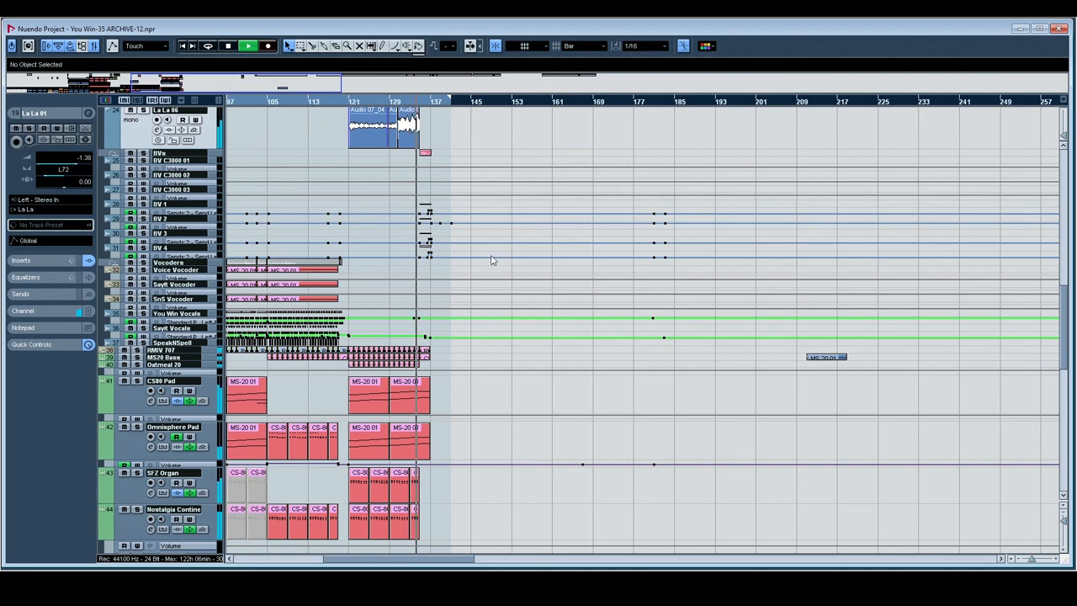
scroll("down", 3)
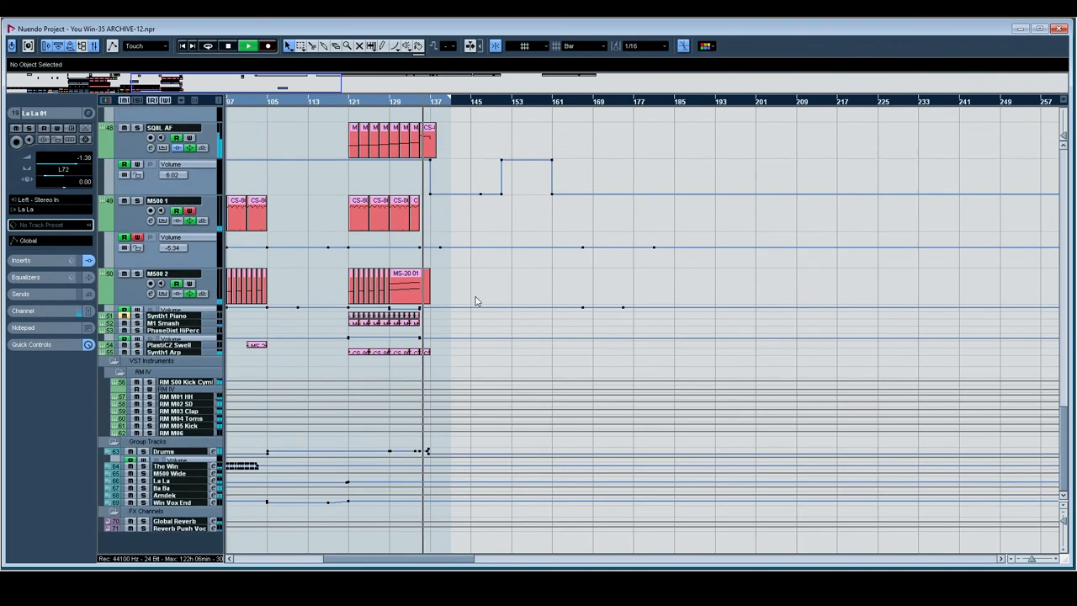